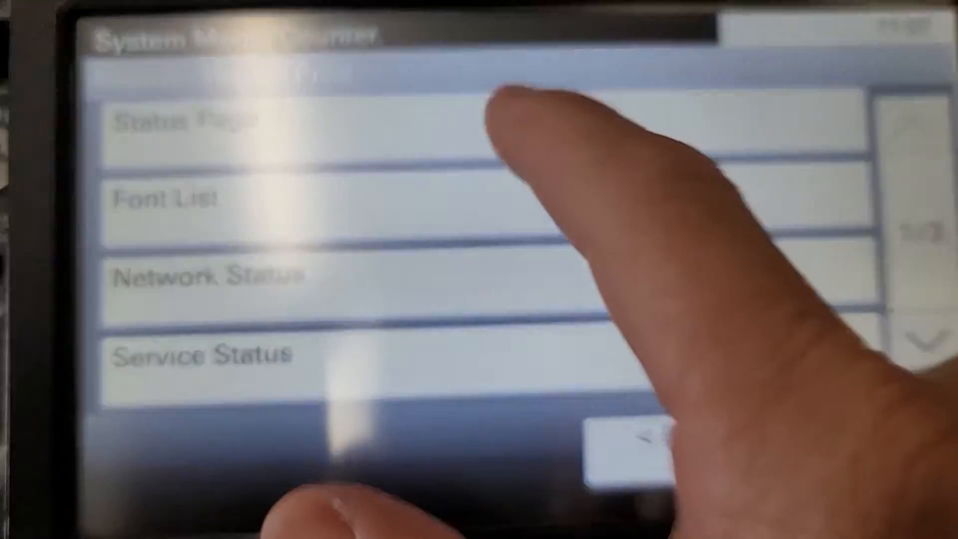
Step: Print the printer's Status Page report from the report list
{"action": "left_click", "coordinate": [196, 119]}
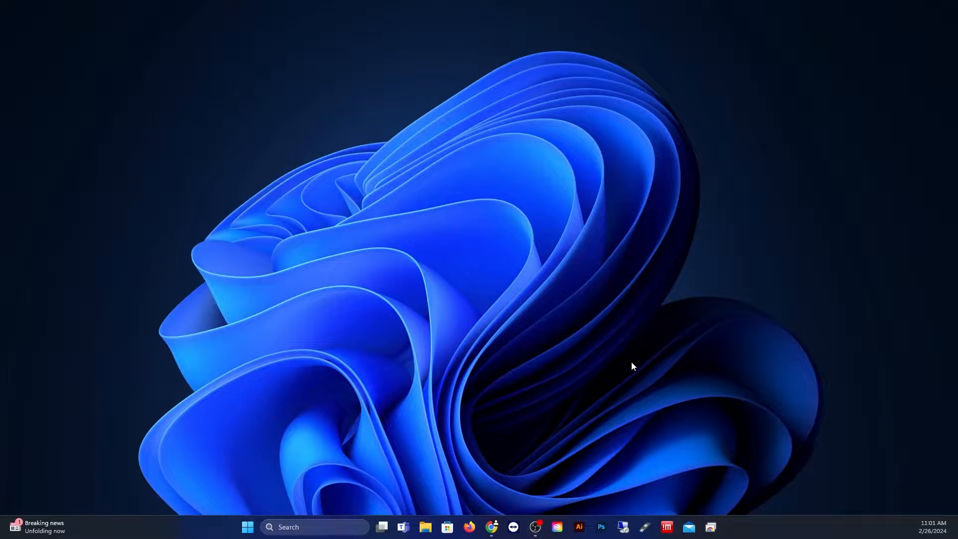
Step: Create a new desktop folder named scans and bring up its Properties
{"action": "right_click", "coordinate": [633, 366]}
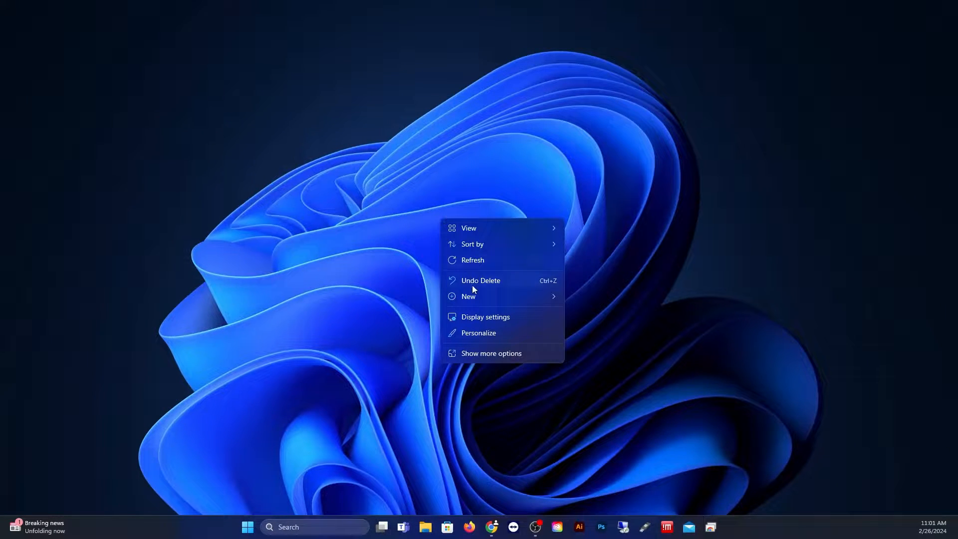
{"action": "left_click", "coordinate": [586, 303]}
{"action": "type", "text": "scans"}
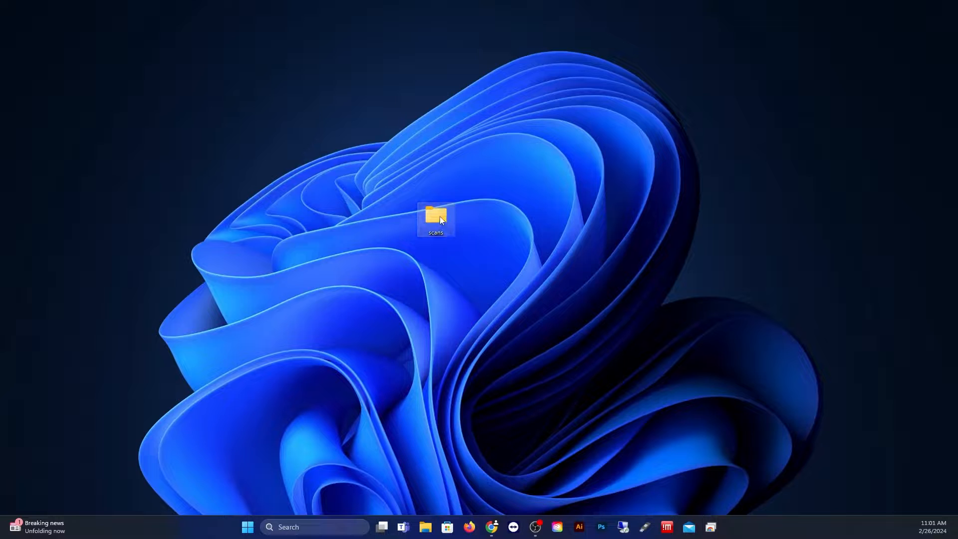
{"action": "right_click", "coordinate": [436, 218]}
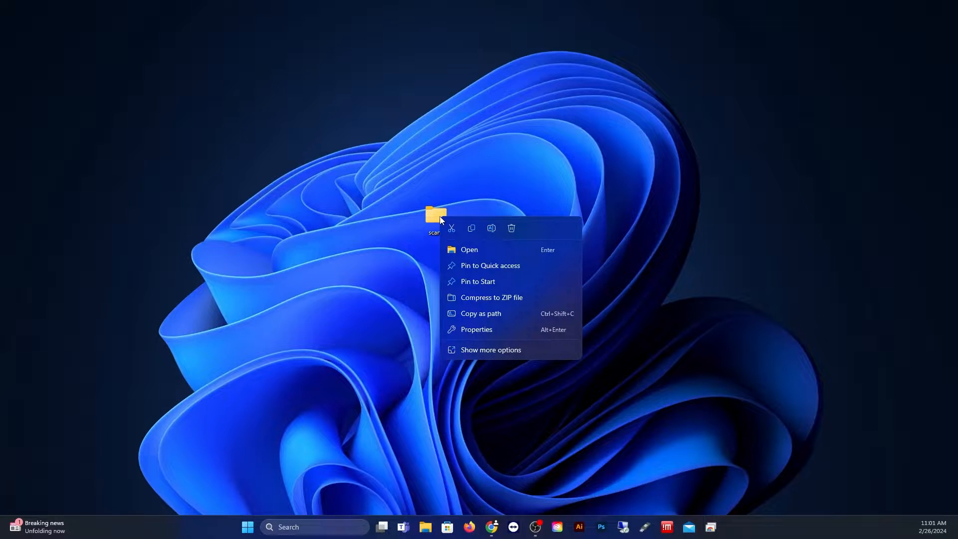
{"action": "left_click", "coordinate": [479, 332]}
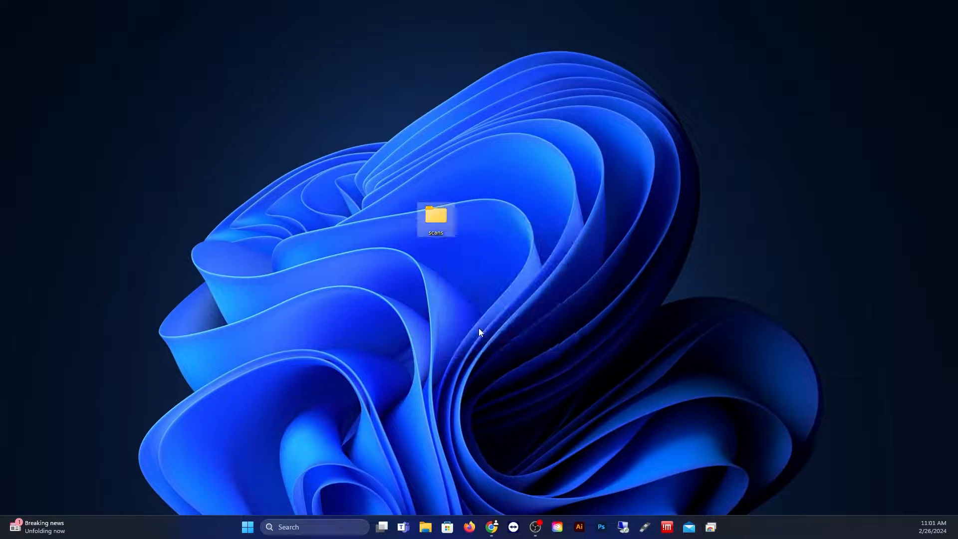
Step: Share the scans folder on the network with Everyone via the sharing wizard
{"action": "left_click", "coordinate": [435, 216]}
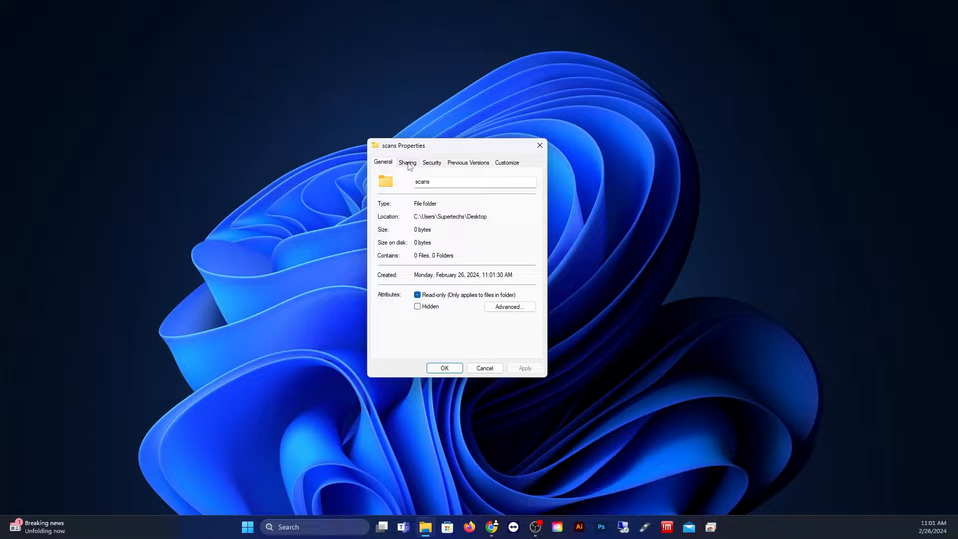
{"action": "left_click", "coordinate": [407, 163]}
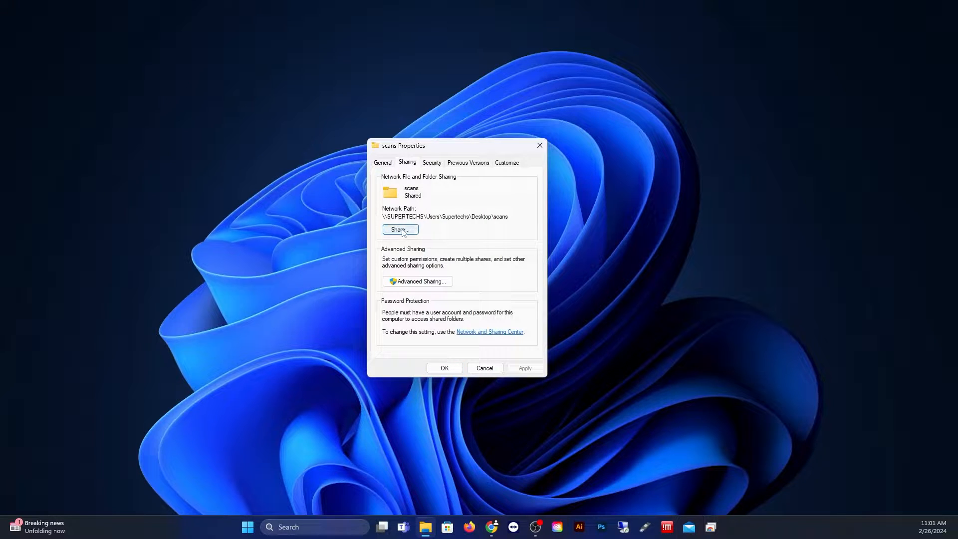
{"action": "left_click", "coordinate": [399, 230]}
{"action": "type", "text": "Everyone"}
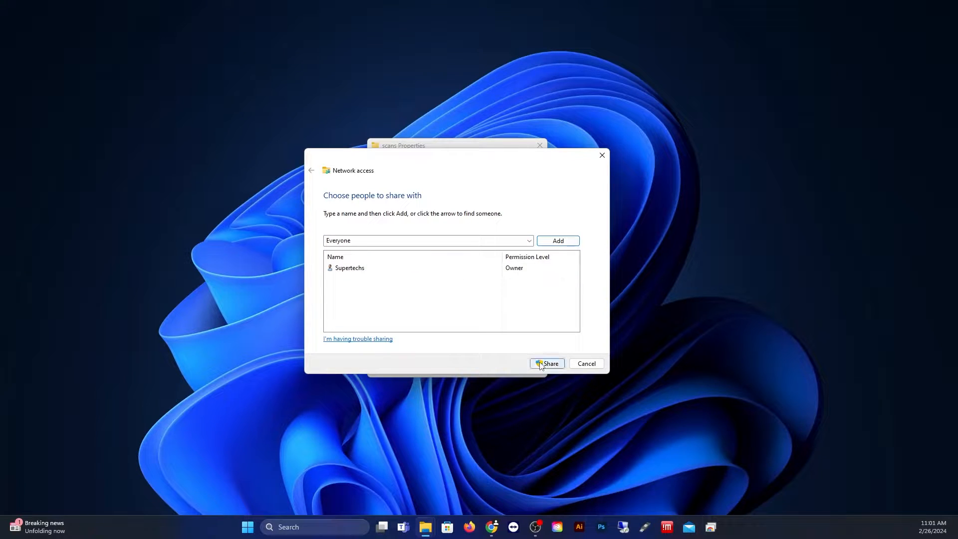
{"action": "left_click", "coordinate": [546, 363]}
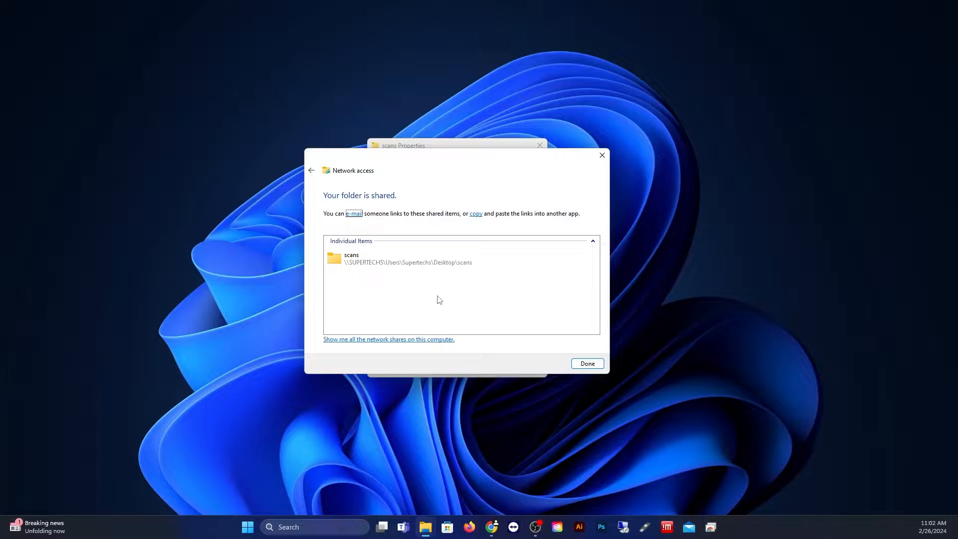
{"action": "left_click", "coordinate": [586, 363]}
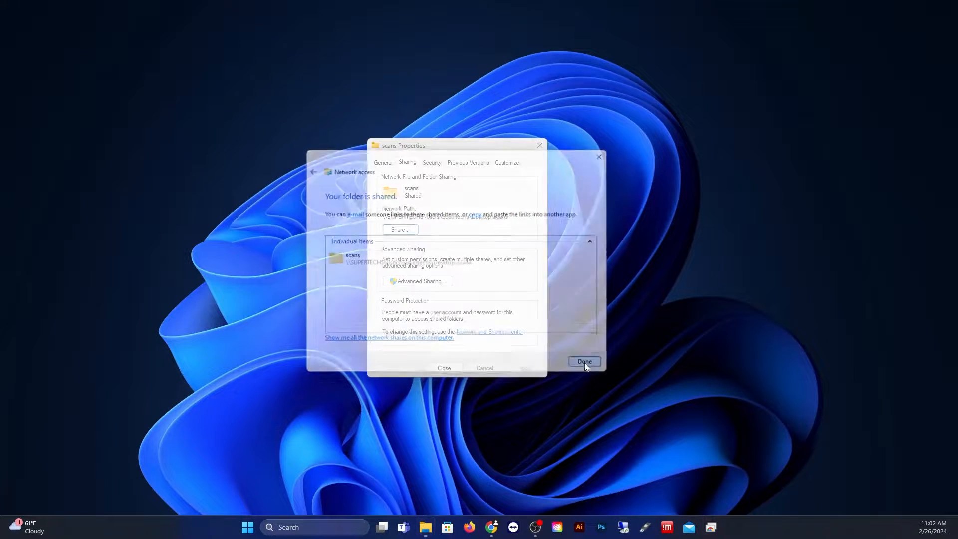
Step: Enable Advanced Sharing for the scans folder and bring up its share permissions
{"action": "left_click", "coordinate": [583, 361]}
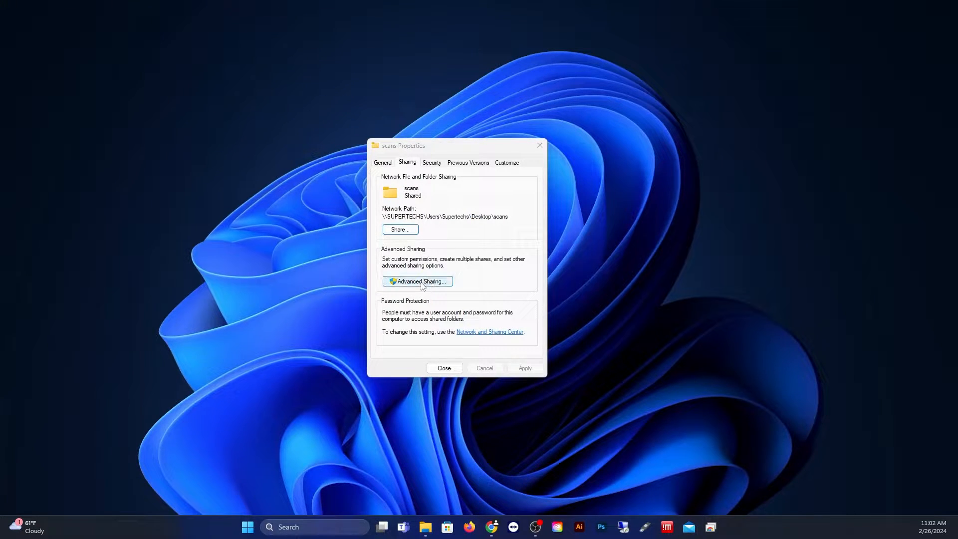
{"action": "left_click", "coordinate": [417, 281]}
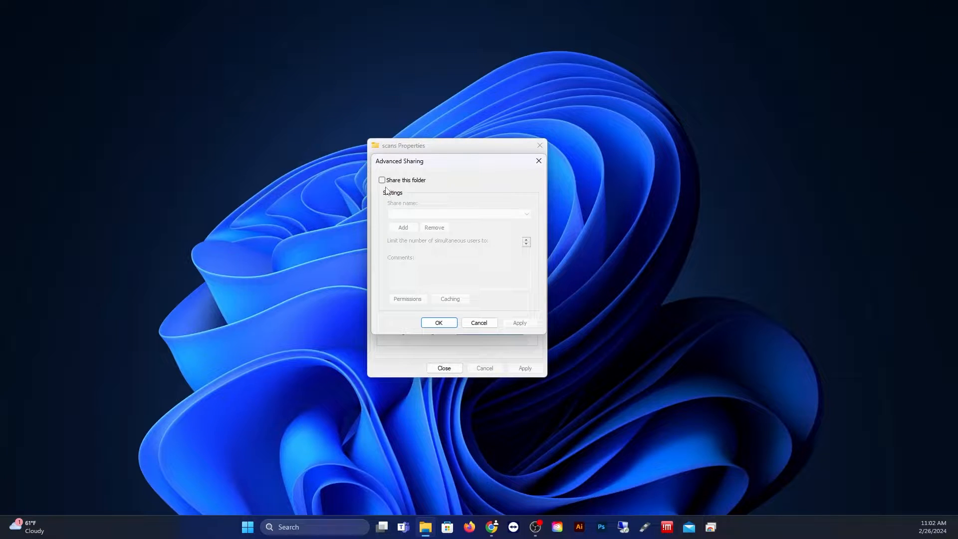
{"action": "left_click", "coordinate": [382, 179]}
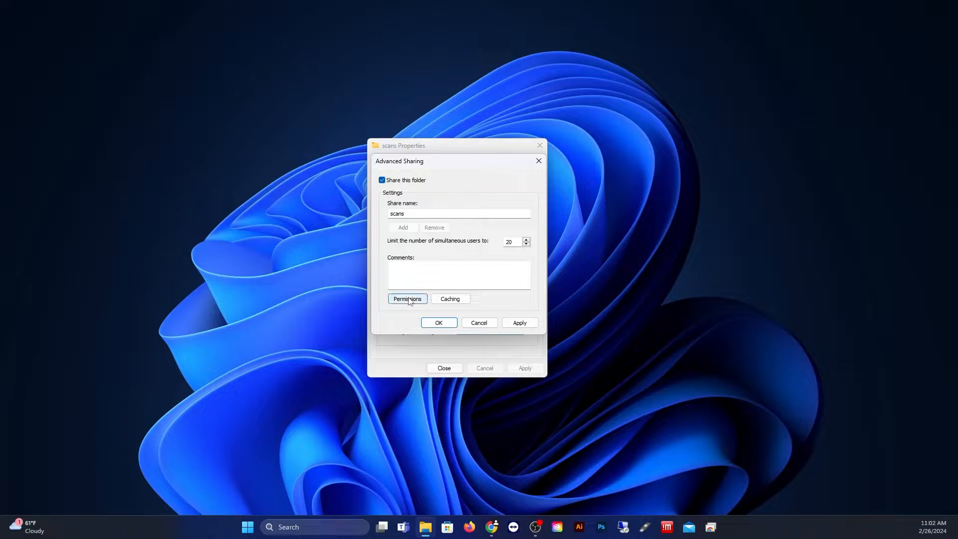
{"action": "left_click", "coordinate": [407, 299]}
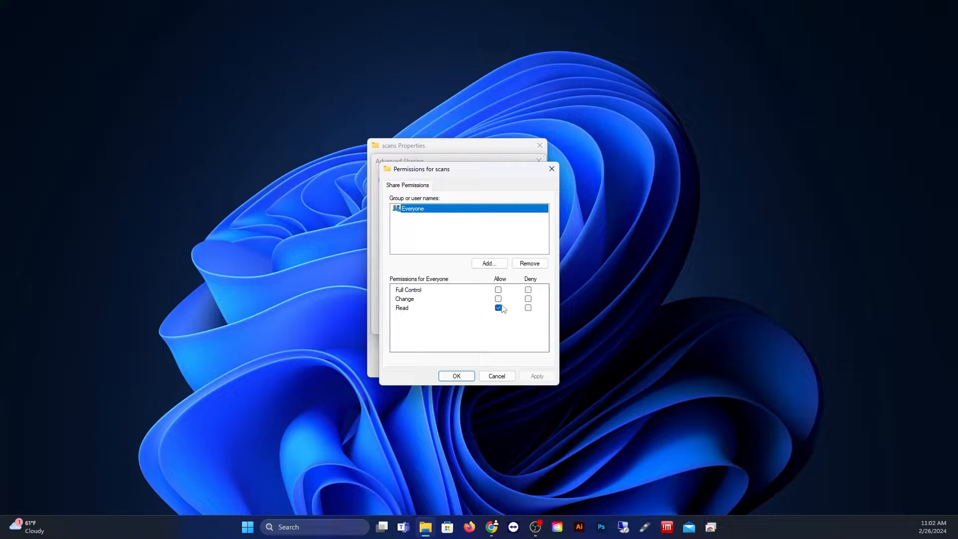
Step: Grant Everyone Full Control on the share, confirm and close the folder's properties
{"action": "left_click", "coordinate": [498, 290]}
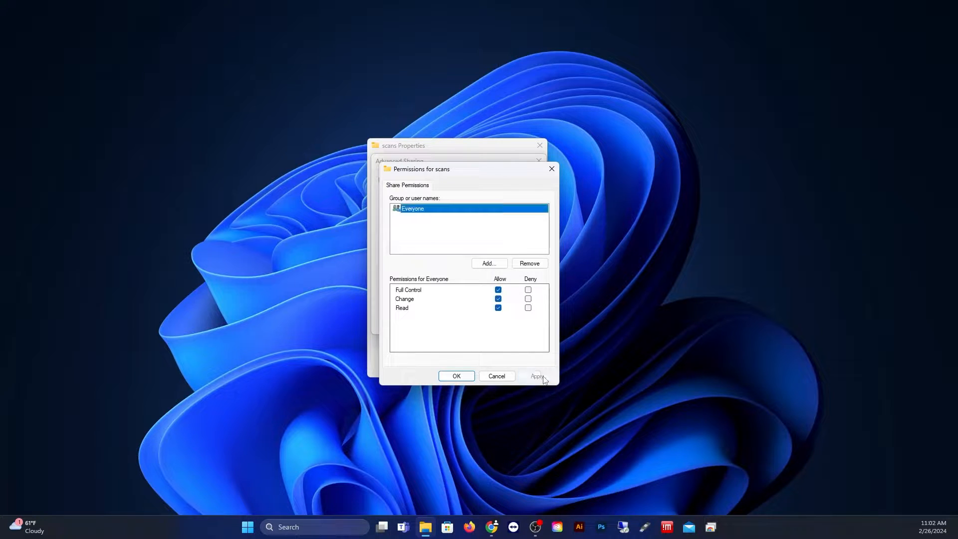
{"action": "left_click", "coordinate": [456, 376]}
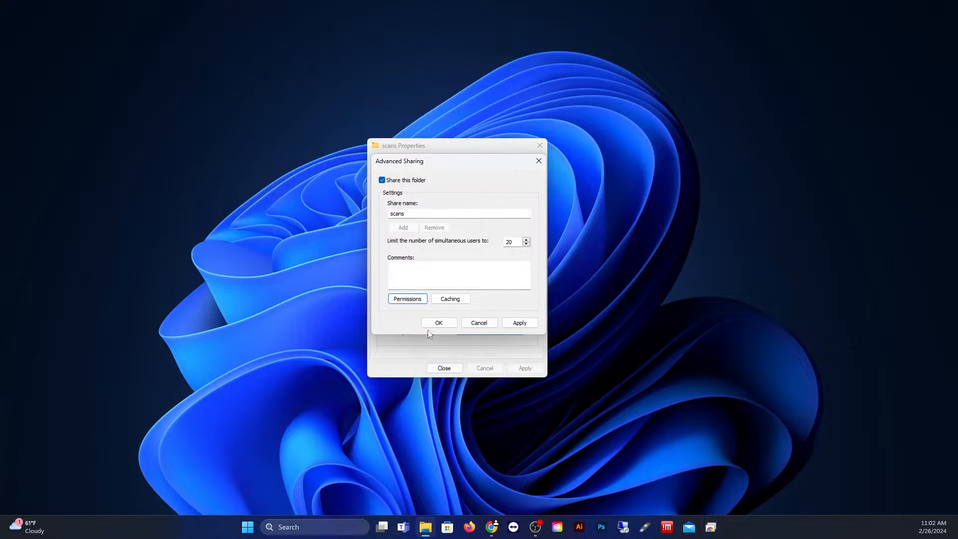
{"action": "left_click", "coordinate": [438, 322]}
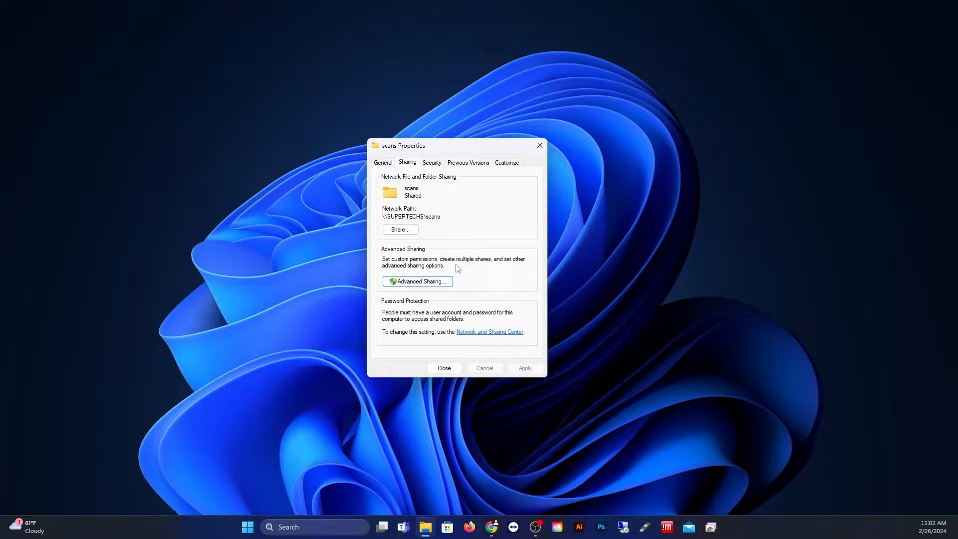
{"action": "mouse_move", "coordinate": [444, 362]}
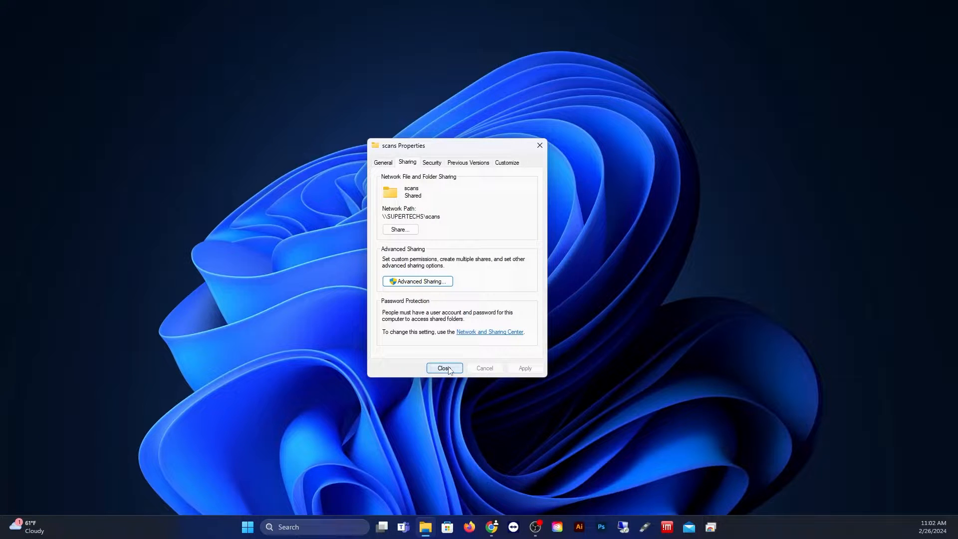
{"action": "left_click", "coordinate": [444, 368]}
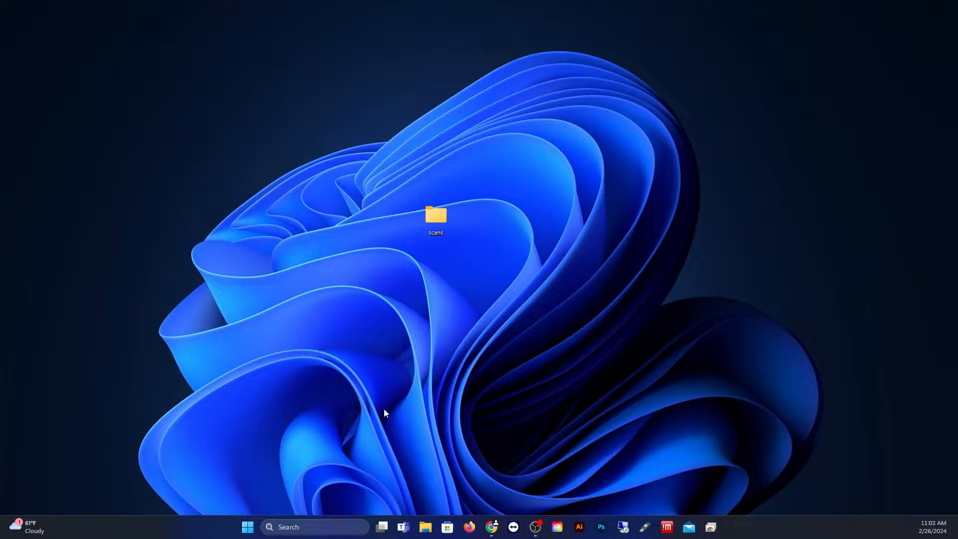
Step: Bring up Windows Features and locate SMB 1.0/CIFS File Sharing Support in the list
{"action": "left_click", "coordinate": [313, 527]}
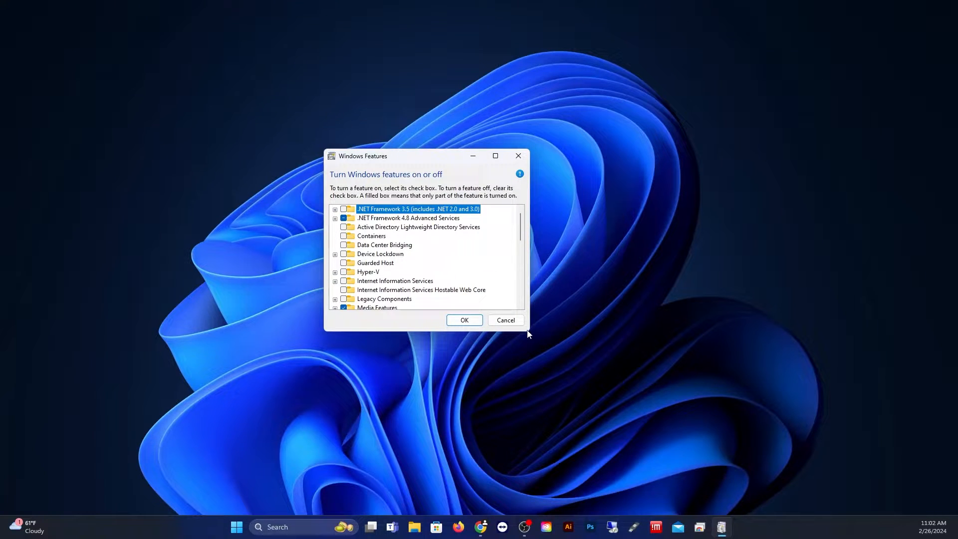
{"action": "left_click", "coordinate": [495, 155]}
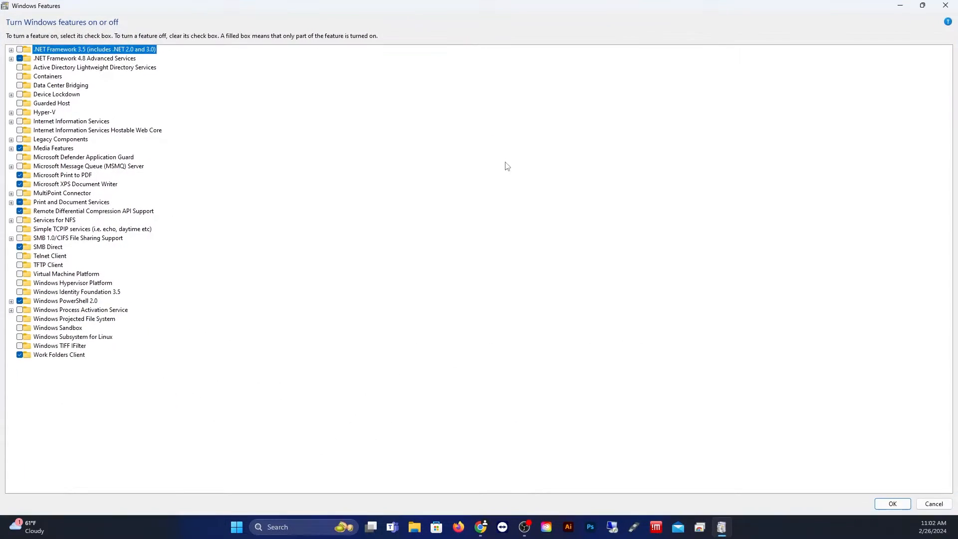
{"action": "left_click", "coordinate": [922, 6]}
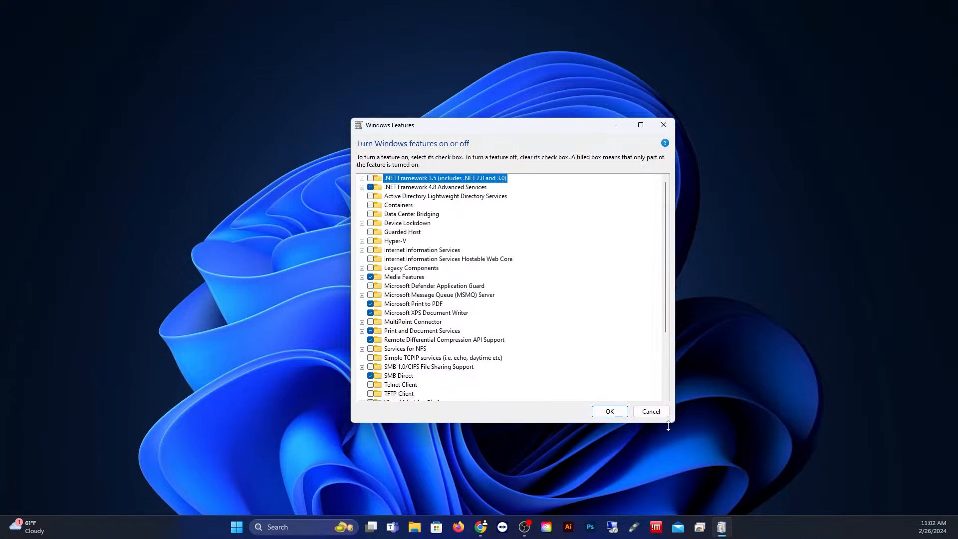
{"action": "scroll", "scroll_direction": "down", "scroll_amount": 3}
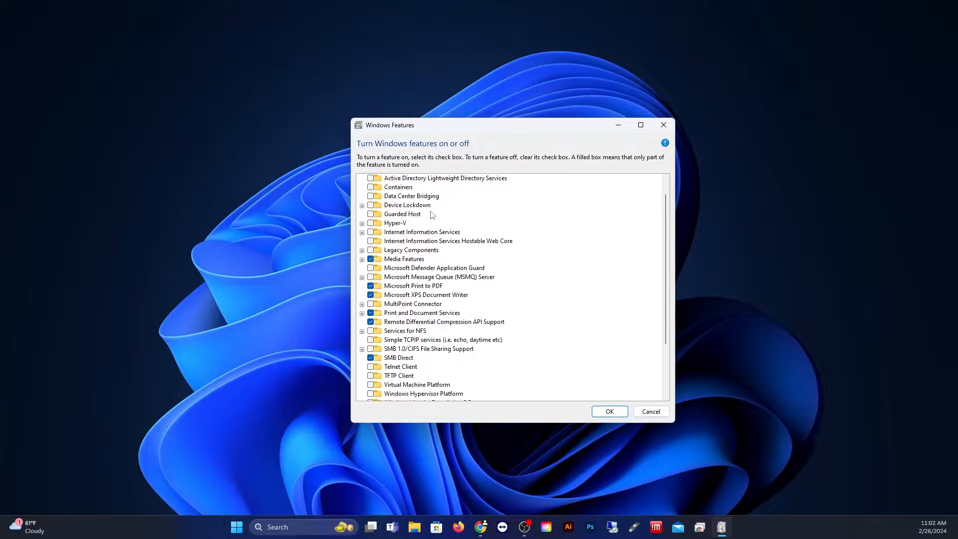
{"action": "scroll", "scroll_direction": "down", "scroll_amount": 3}
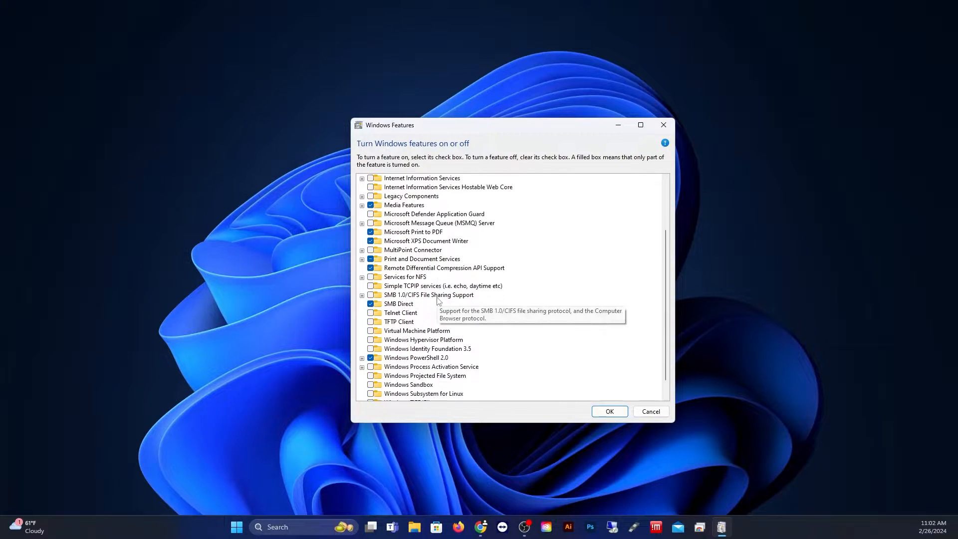
{"action": "scroll", "scroll_direction": "down", "scroll_amount": 3}
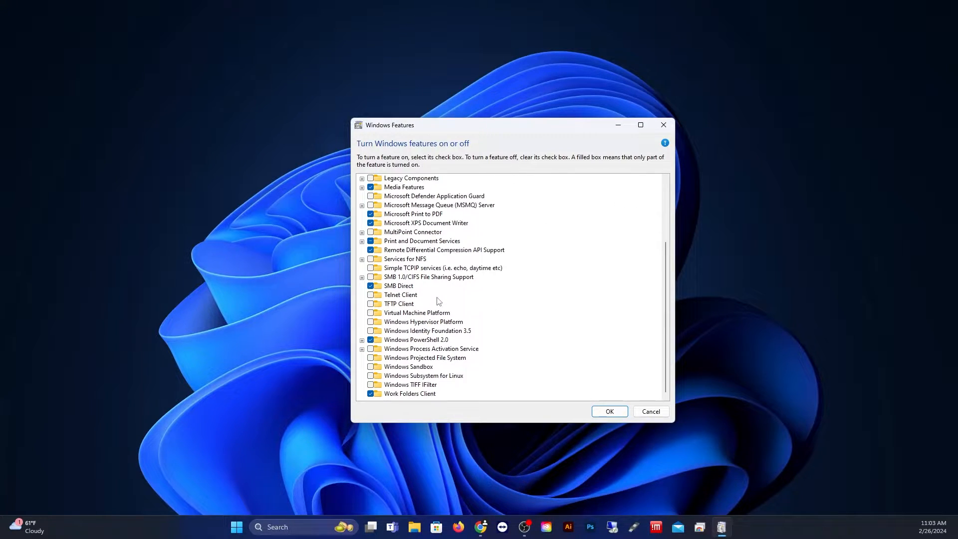
{"action": "mouse_move", "coordinate": [429, 294]}
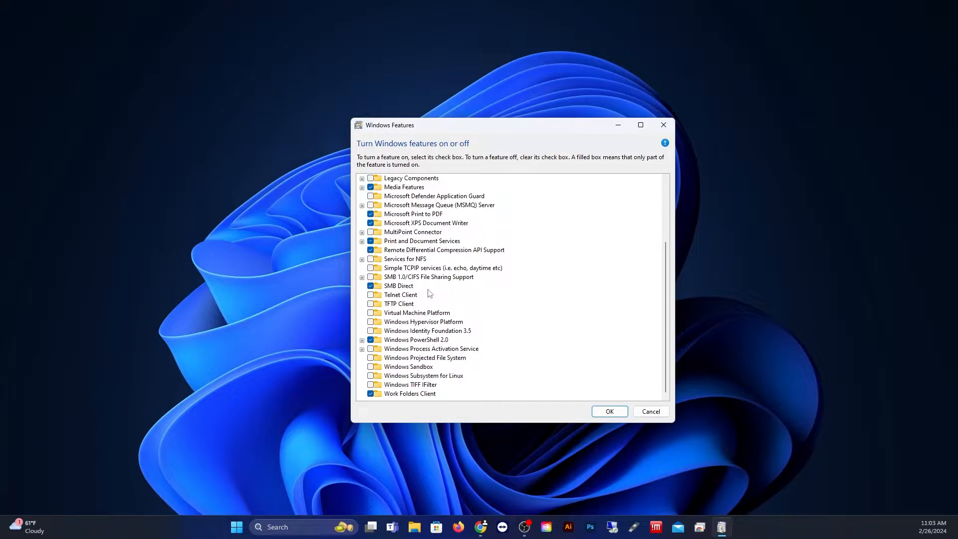
Step: Turn on SMB 1.0/CIFS File Sharing Support with client and server parts and apply
{"action": "left_click", "coordinate": [428, 276]}
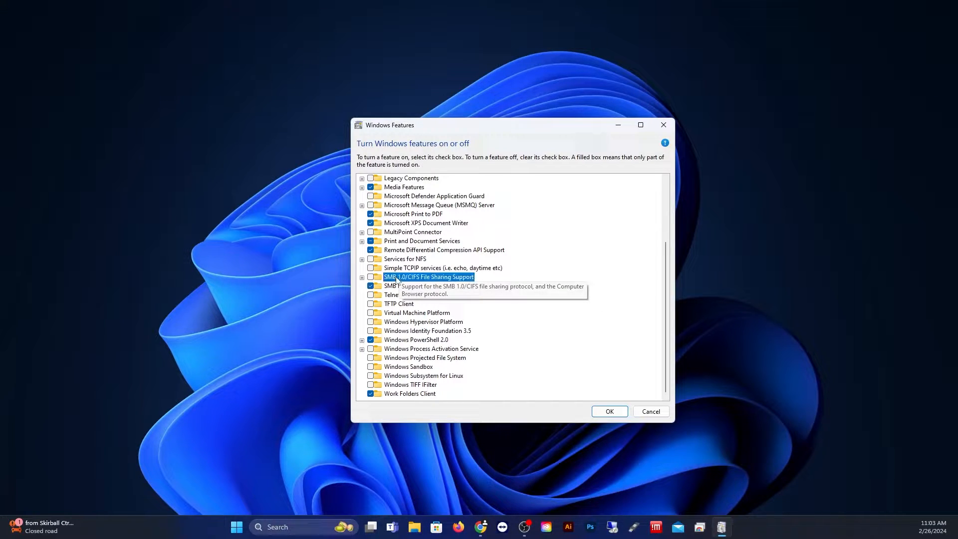
{"action": "left_click", "coordinate": [361, 276]}
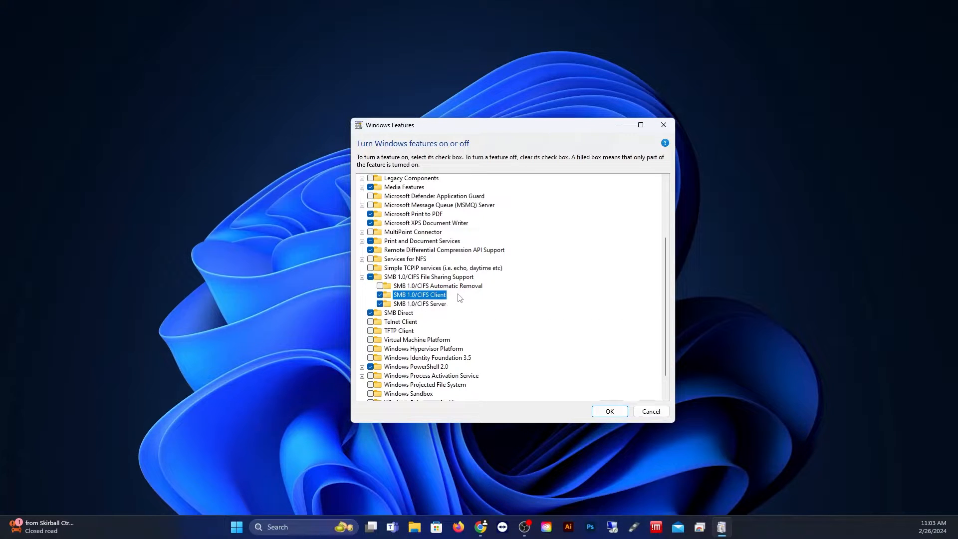
{"action": "mouse_move", "coordinate": [527, 377]}
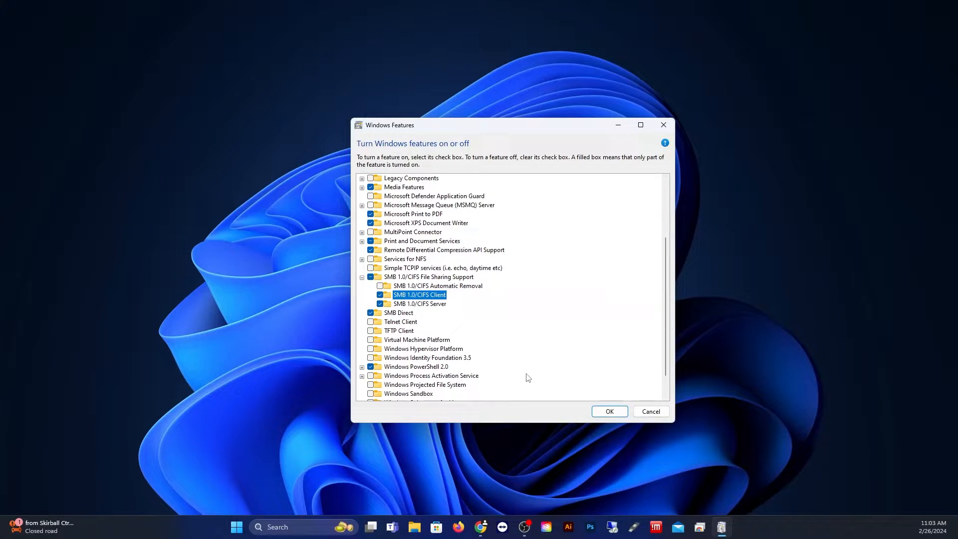
{"action": "mouse_move", "coordinate": [609, 411]}
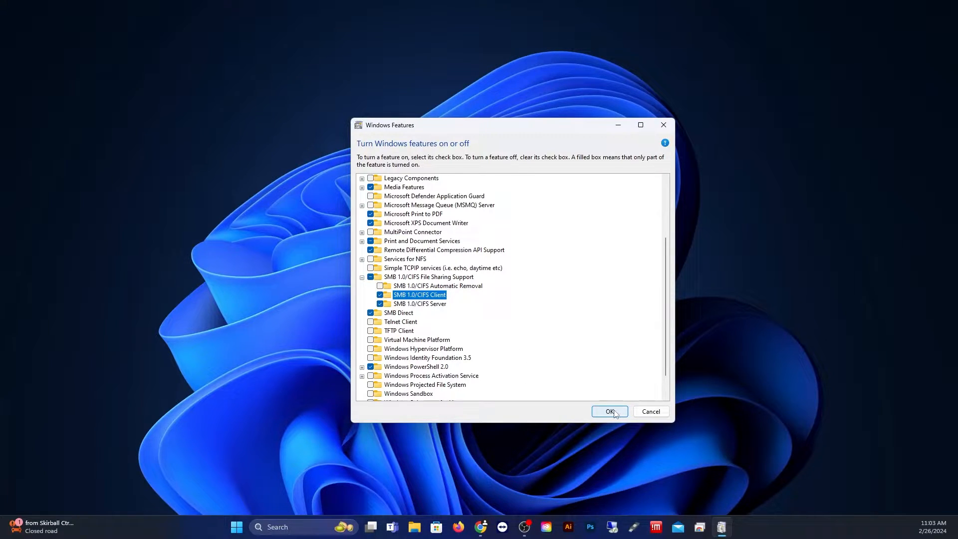
{"action": "left_click", "coordinate": [609, 411]}
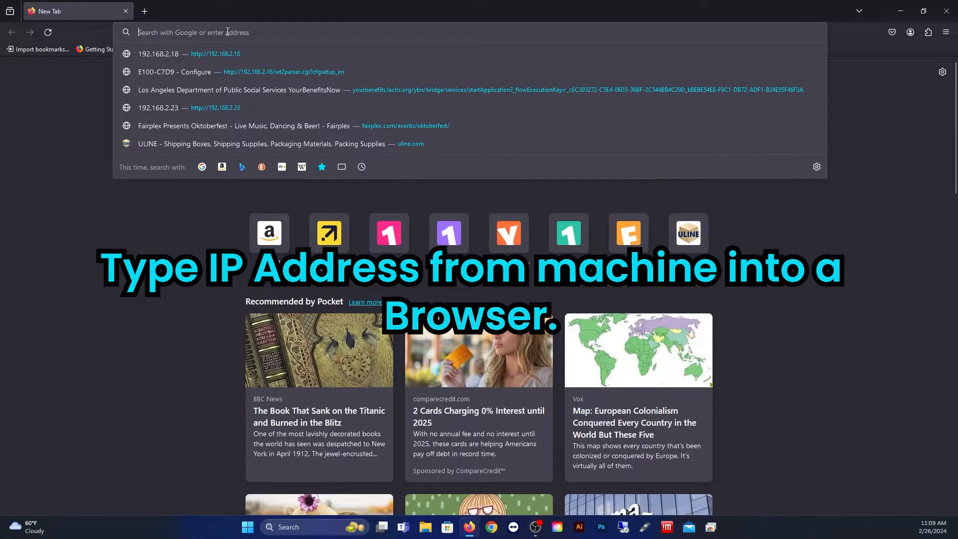
Step: Go to the printer's web page at 192.168.2.18 in Firefox
{"action": "type", "text": "192.168.2.18/"}
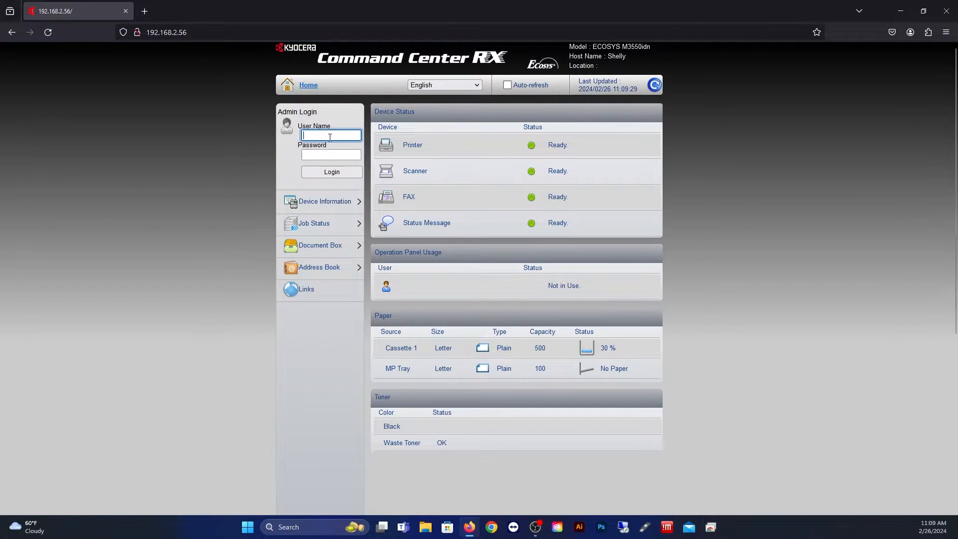
Step: Log in as Admin and bring up Function Settings > Scan to Folder showing SMB on, port 445
{"action": "type", "text": "Admin"}
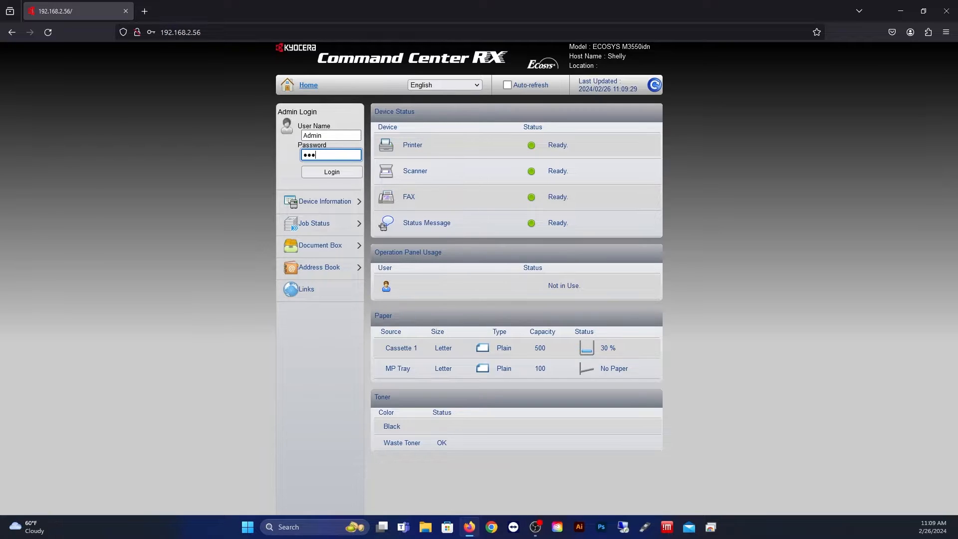
{"action": "left_click", "coordinate": [332, 172]}
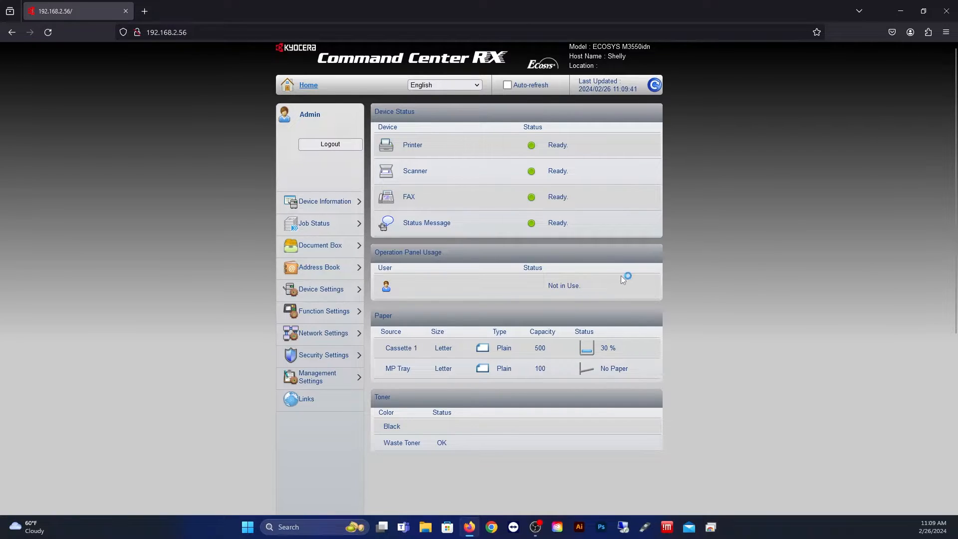
{"action": "mouse_move", "coordinate": [323, 355]}
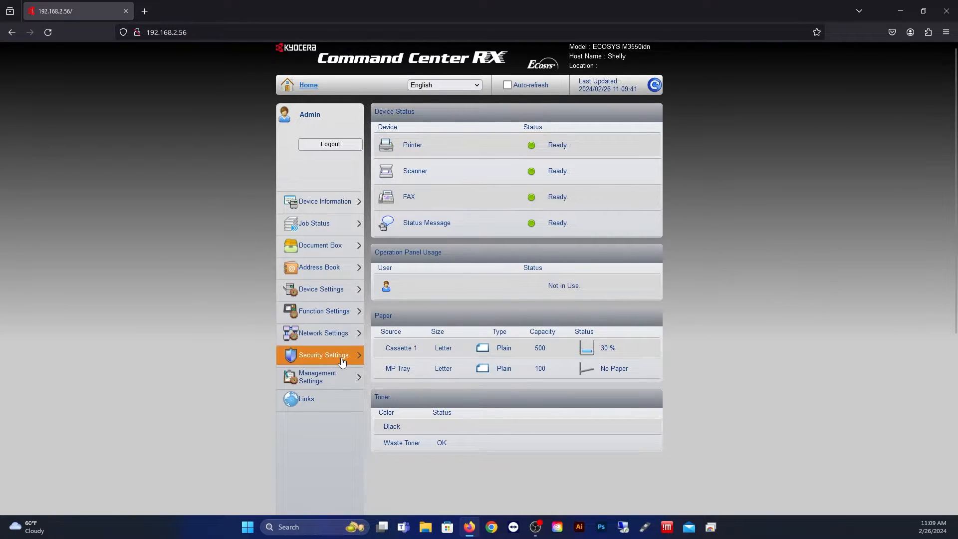
{"action": "mouse_move", "coordinate": [323, 333]}
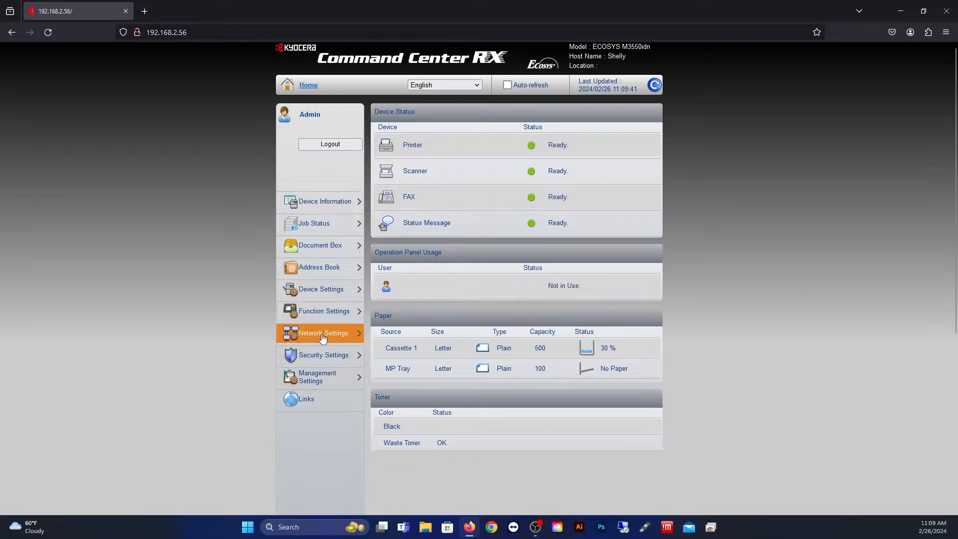
{"action": "left_click", "coordinate": [323, 311]}
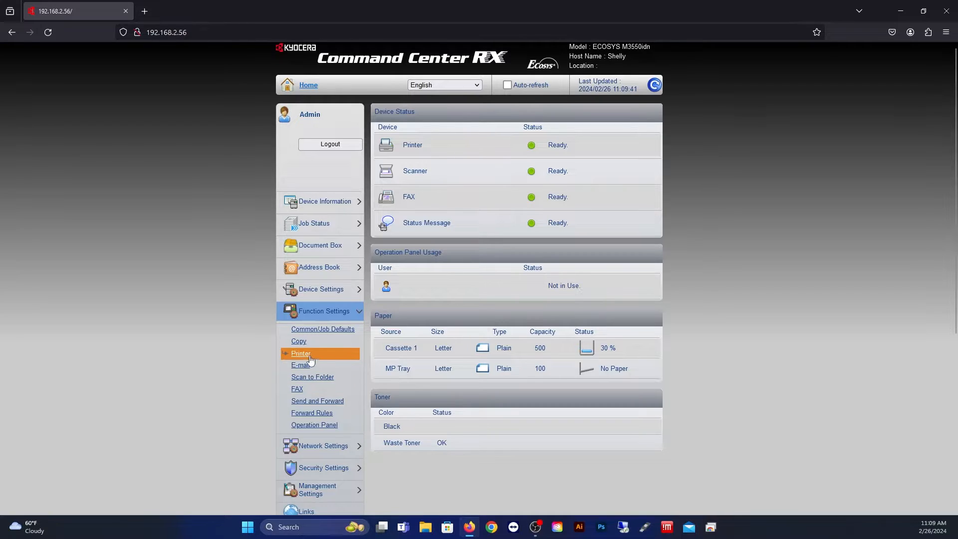
{"action": "mouse_move", "coordinate": [325, 341]}
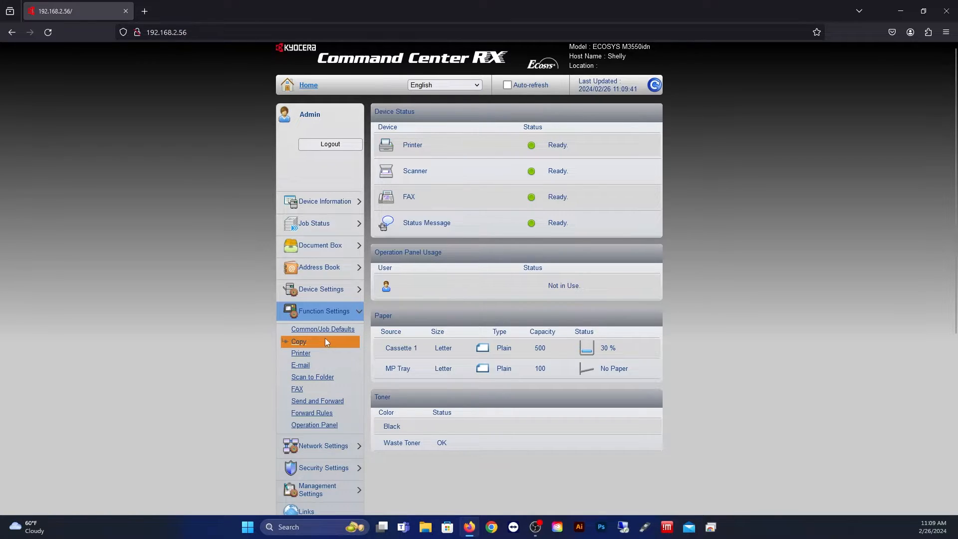
{"action": "mouse_move", "coordinate": [312, 378]}
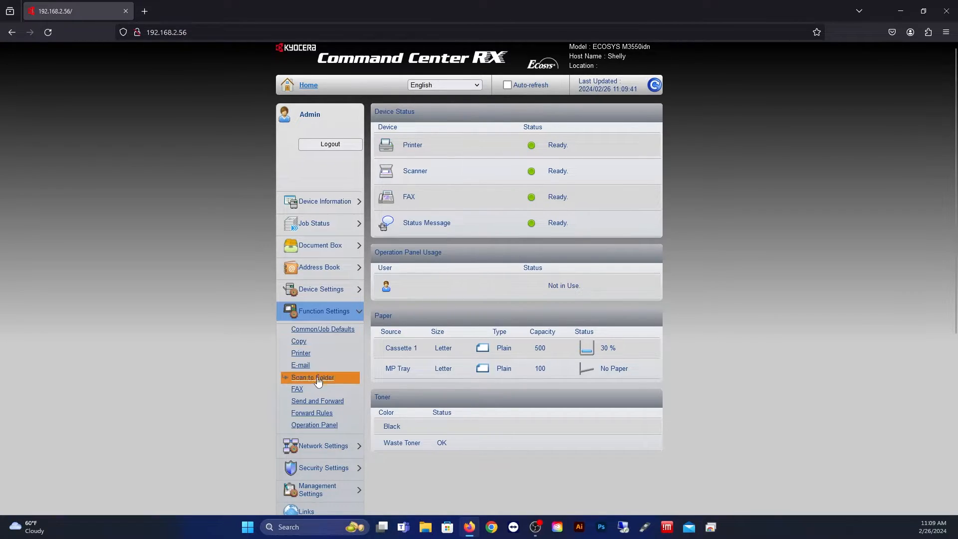
{"action": "left_click", "coordinate": [312, 377]}
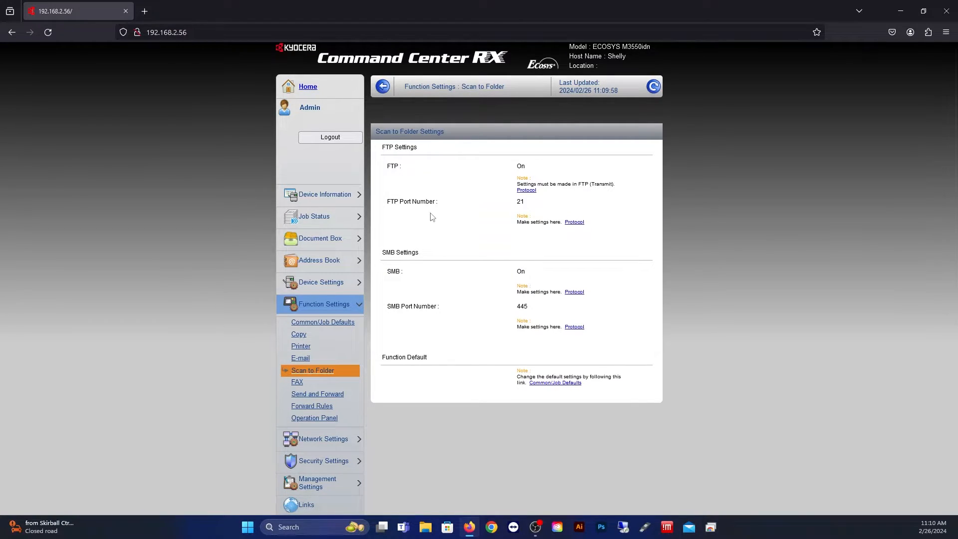
{"action": "mouse_move", "coordinate": [427, 323]}
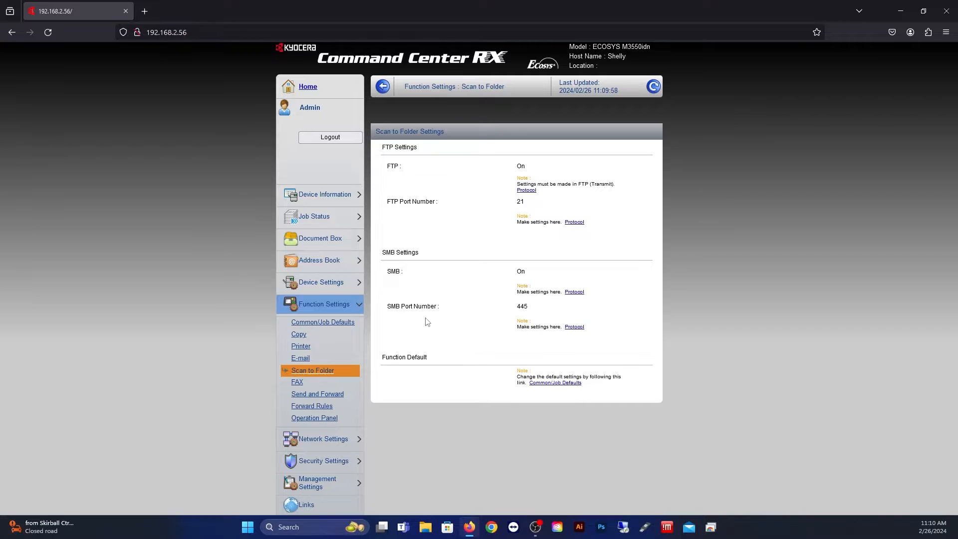
{"action": "mouse_move", "coordinate": [530, 318]}
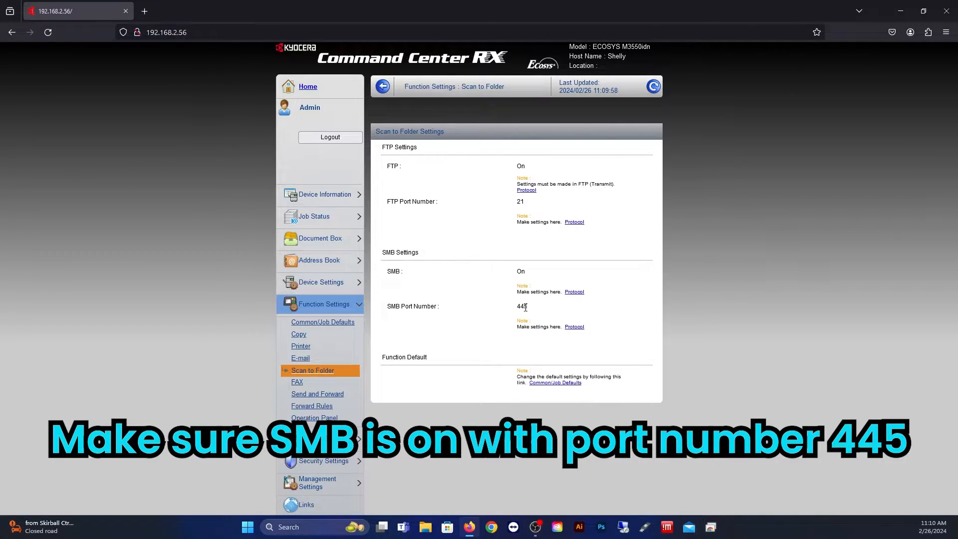
{"action": "mouse_move", "coordinate": [328, 263]}
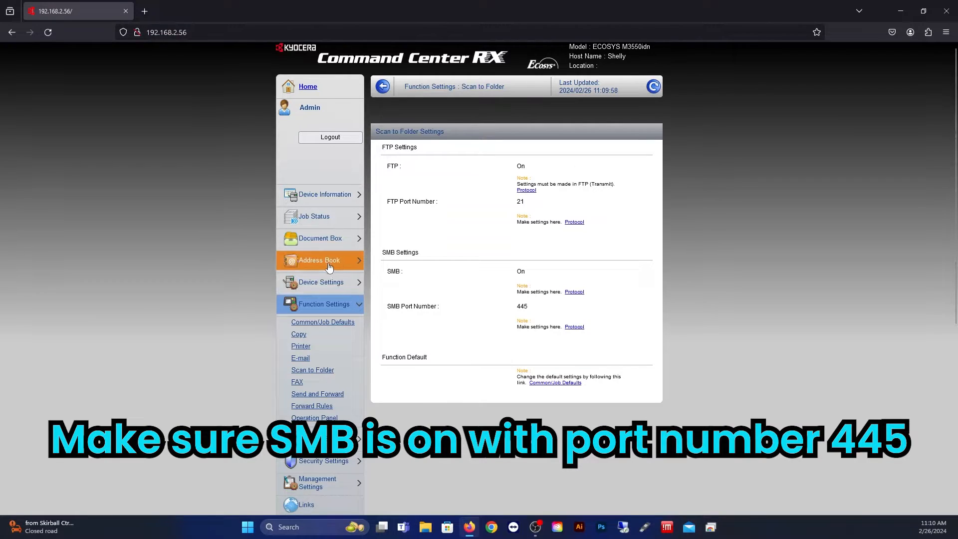
Step: Start a new contact in the Machine Address Book
{"action": "left_click", "coordinate": [320, 259]}
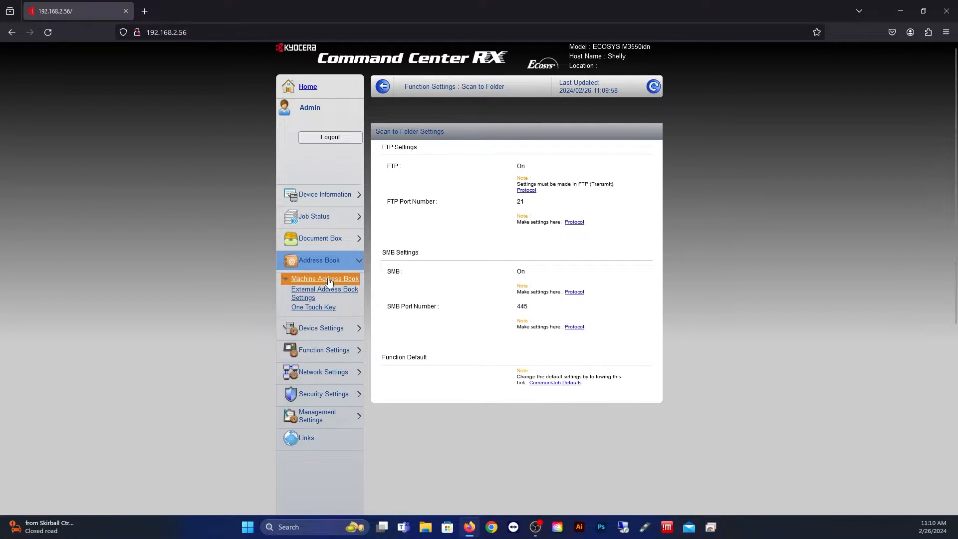
{"action": "left_click", "coordinate": [324, 278]}
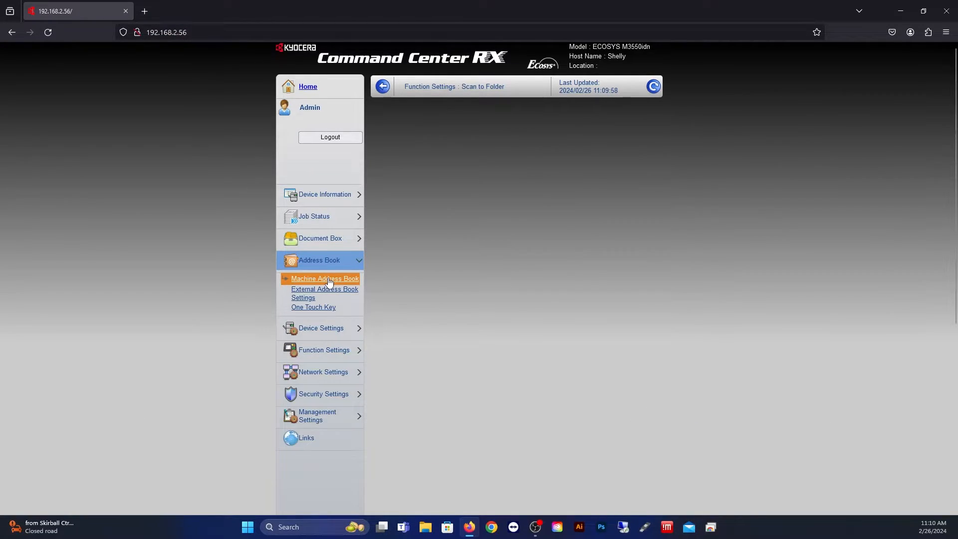
{"action": "left_click", "coordinate": [325, 279]}
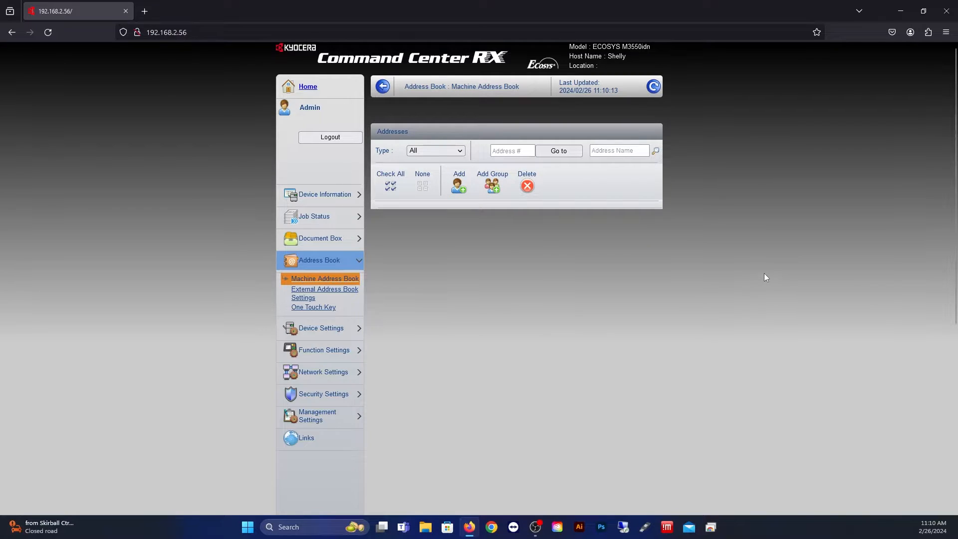
{"action": "mouse_move", "coordinate": [763, 277]}
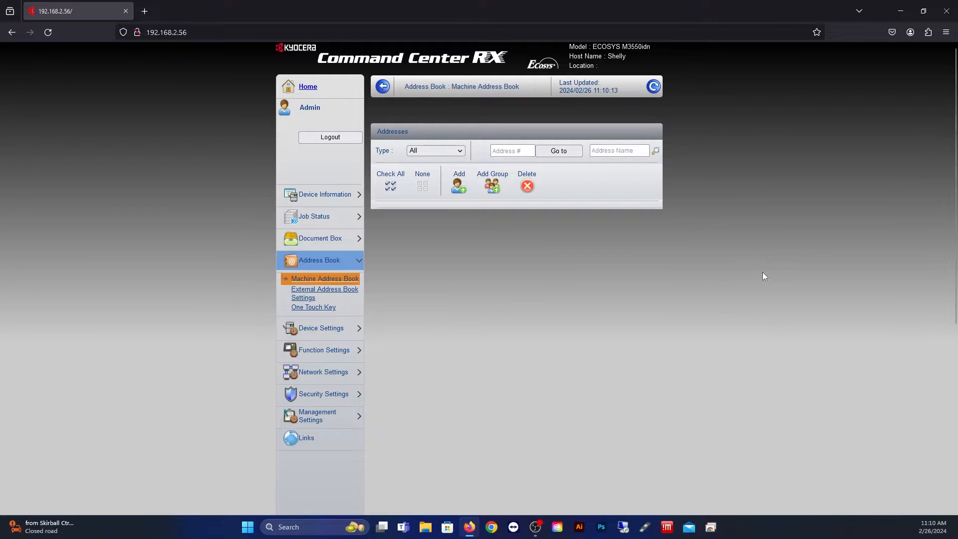
{"action": "mouse_move", "coordinate": [459, 185]}
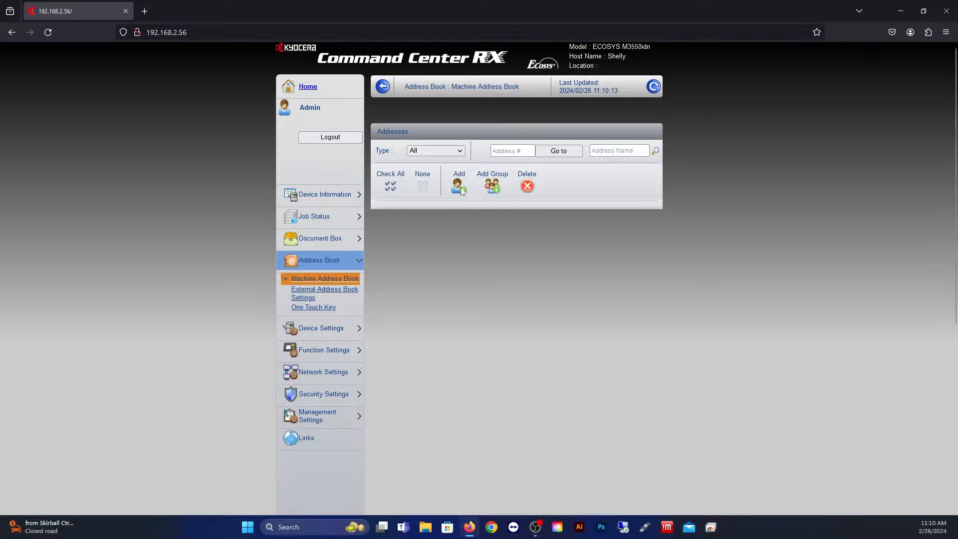
{"action": "left_click", "coordinate": [458, 184]}
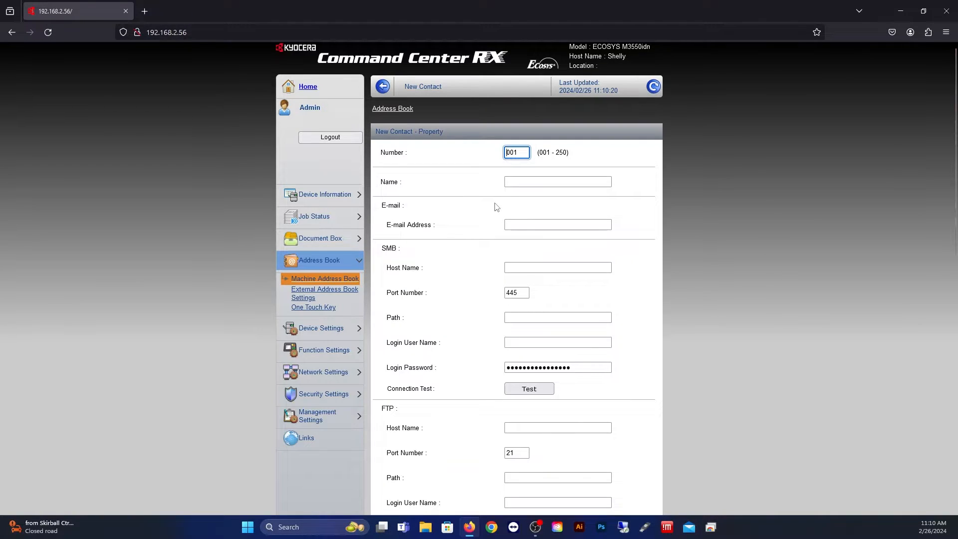
Step: Name the new contact Scans and move down to its SMB section
{"action": "scroll", "scroll_direction": "down", "scroll_amount": 3}
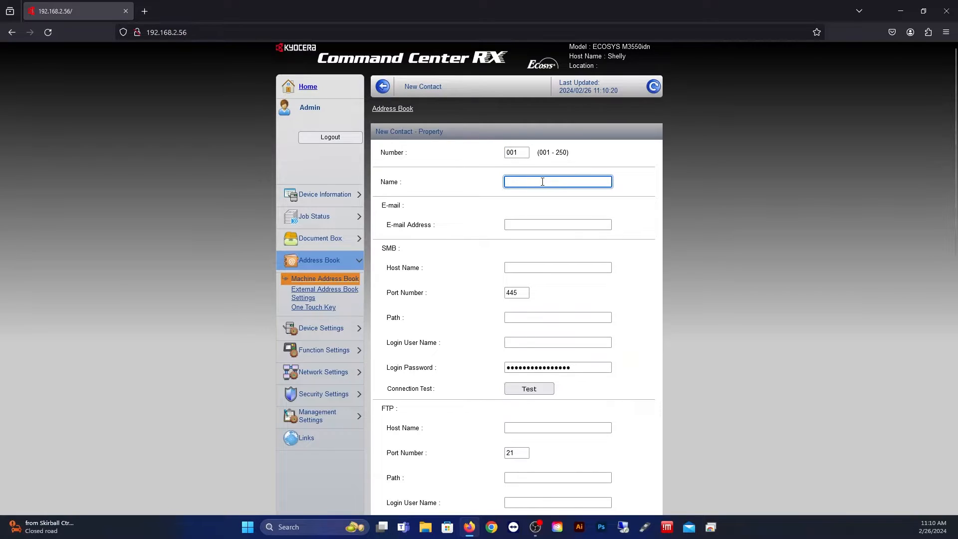
{"action": "type", "text": "Scans"}
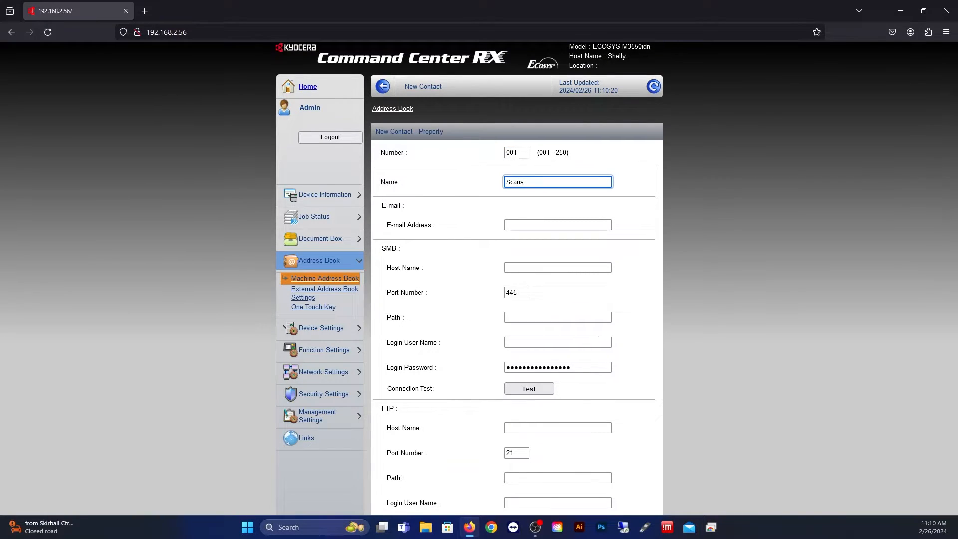
{"action": "scroll", "scroll_direction": "down", "scroll_amount": 3}
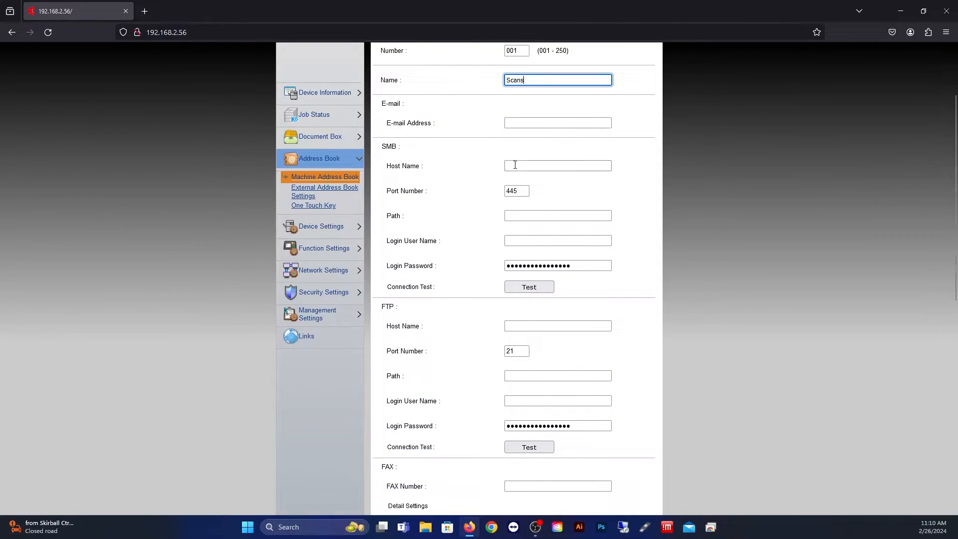
{"action": "scroll", "scroll_direction": "down", "scroll_amount": 3}
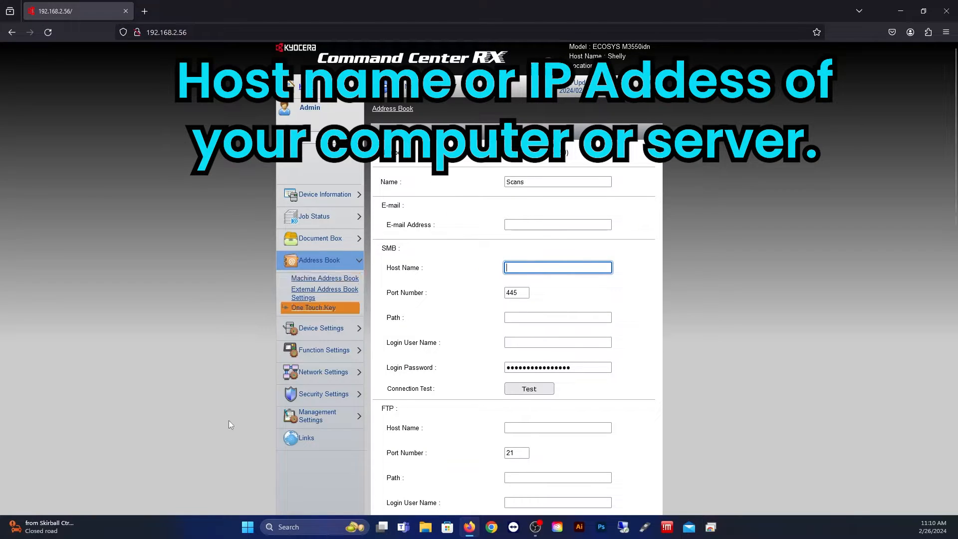
Step: Run ipconfig in Command Prompt to read this computer's IPv4 address, 192.168.2.100
{"action": "left_click", "coordinate": [287, 526]}
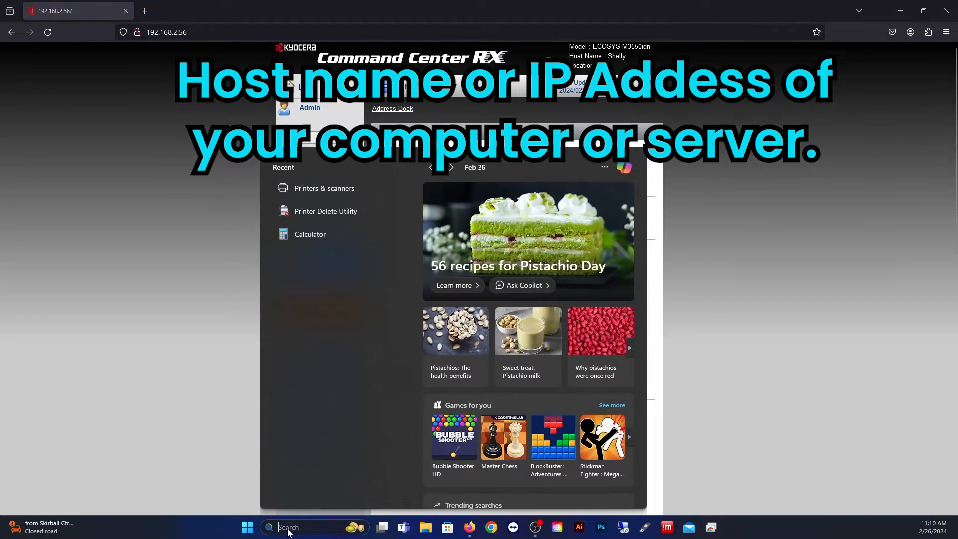
{"action": "type", "text": "cmd"}
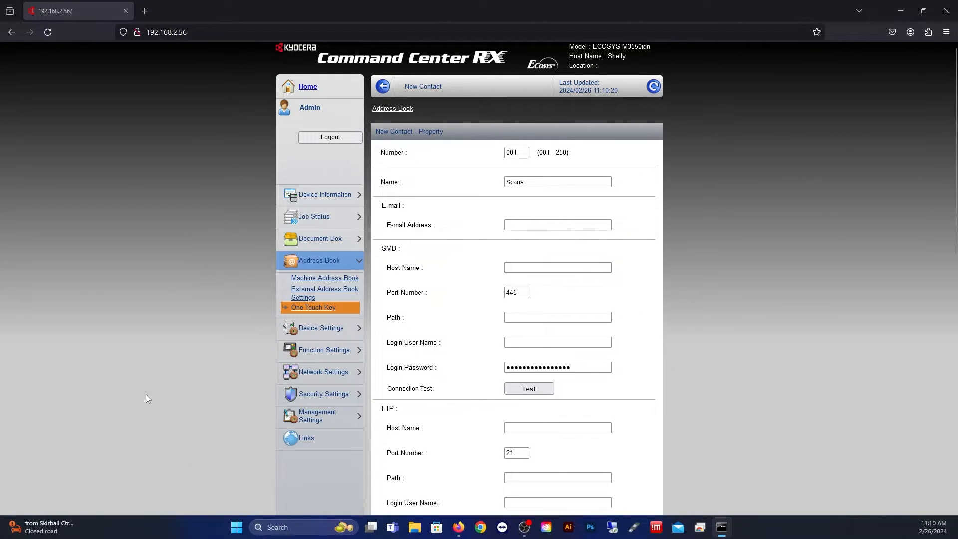
{"action": "left_click", "coordinate": [720, 527]}
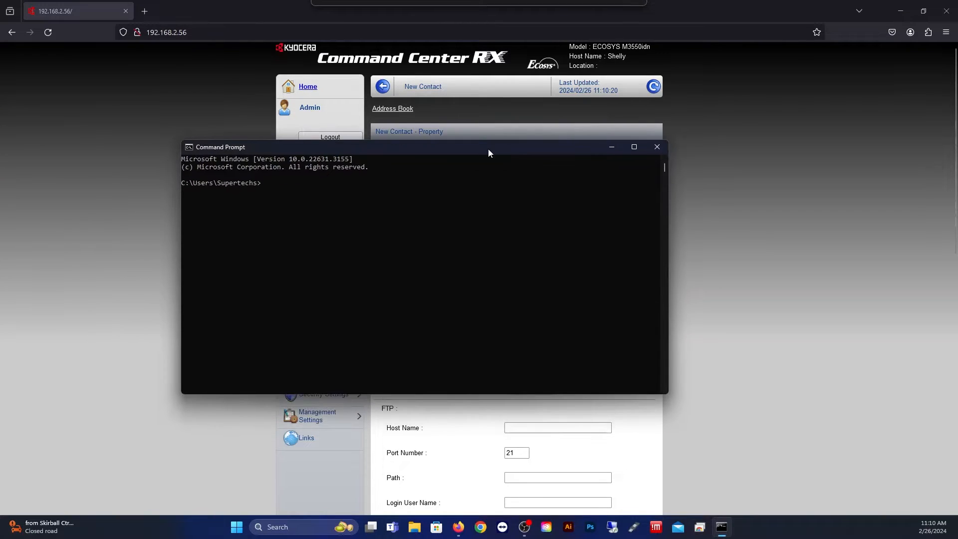
{"action": "type", "text": "ip"}
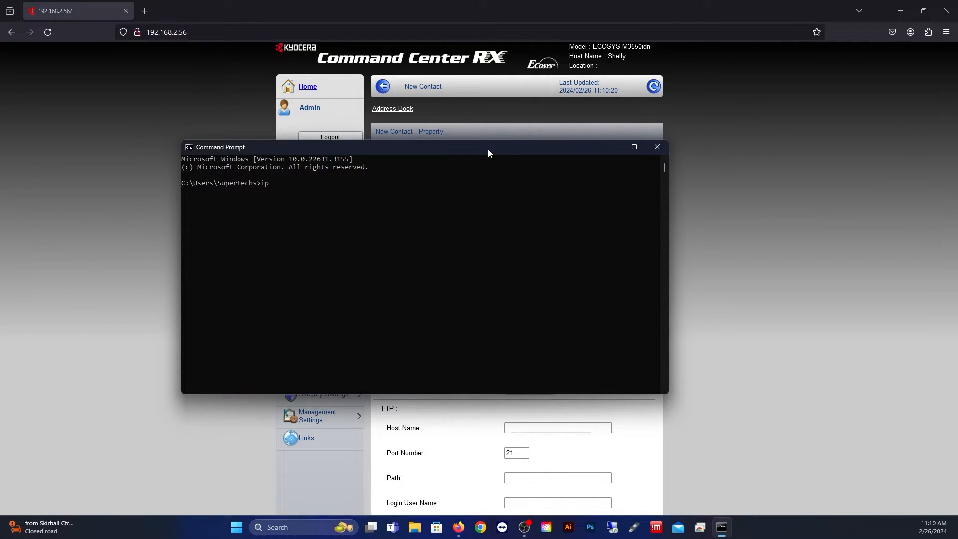
{"action": "type", "text": "confi"}
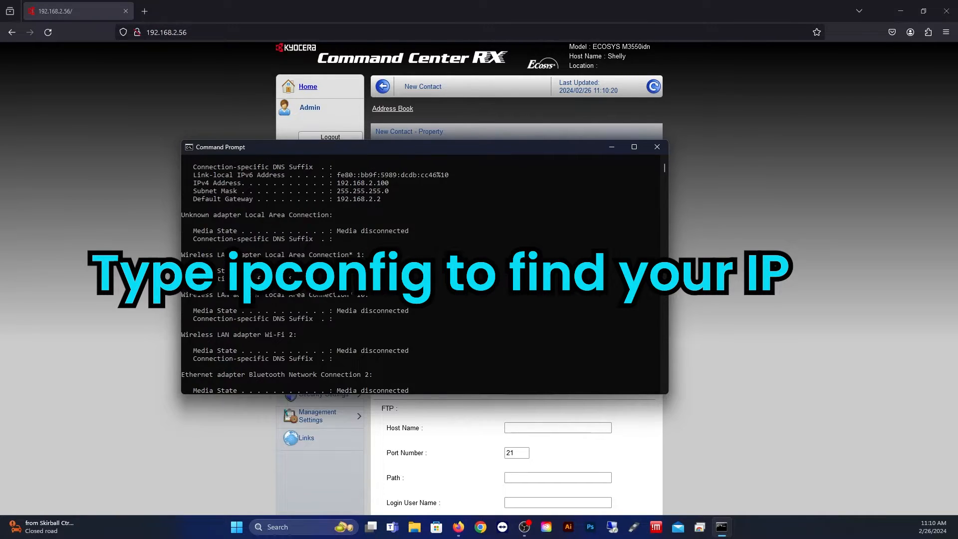
{"action": "left_click_drag", "start_coordinate": [423, 146], "coordinate": [299, 126]}
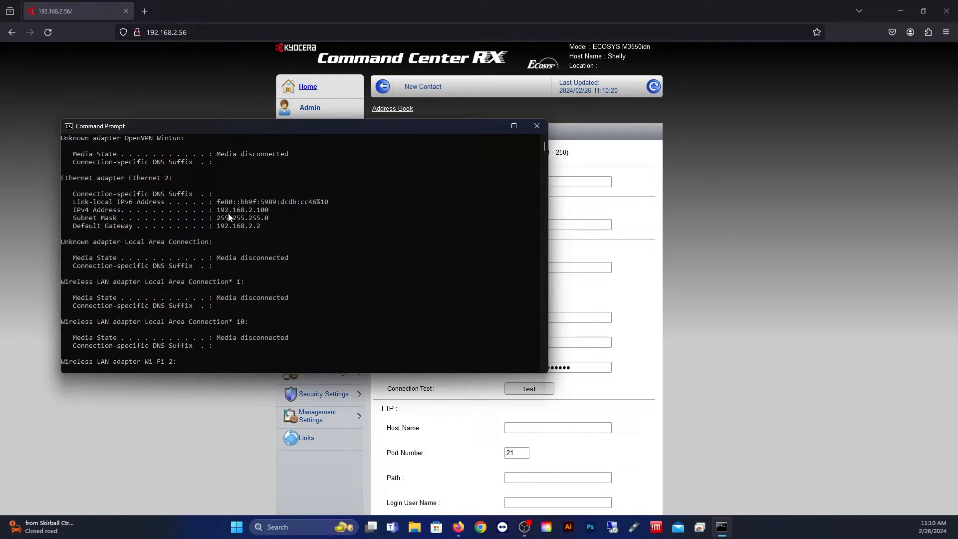
Step: Enter SMB host name 192.168.2.100 and path scans for the Scans contact
{"action": "left_click", "coordinate": [557, 267]}
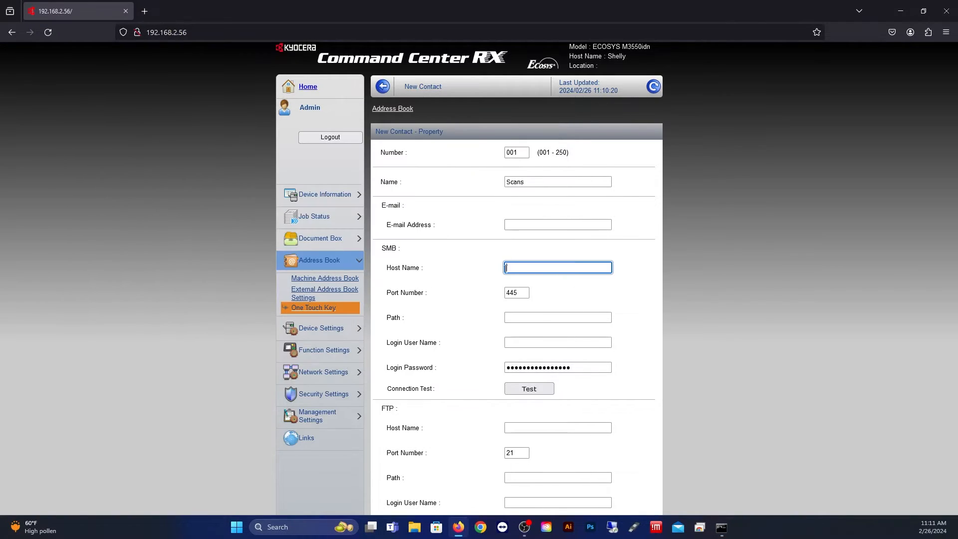
{"action": "type", "text": "192.168.2.100"}
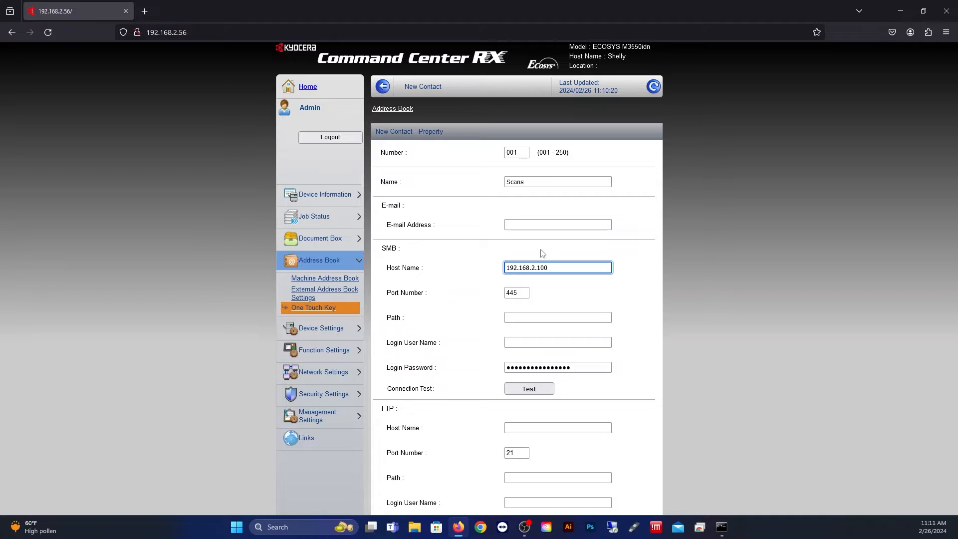
{"action": "left_click", "coordinate": [557, 318]}
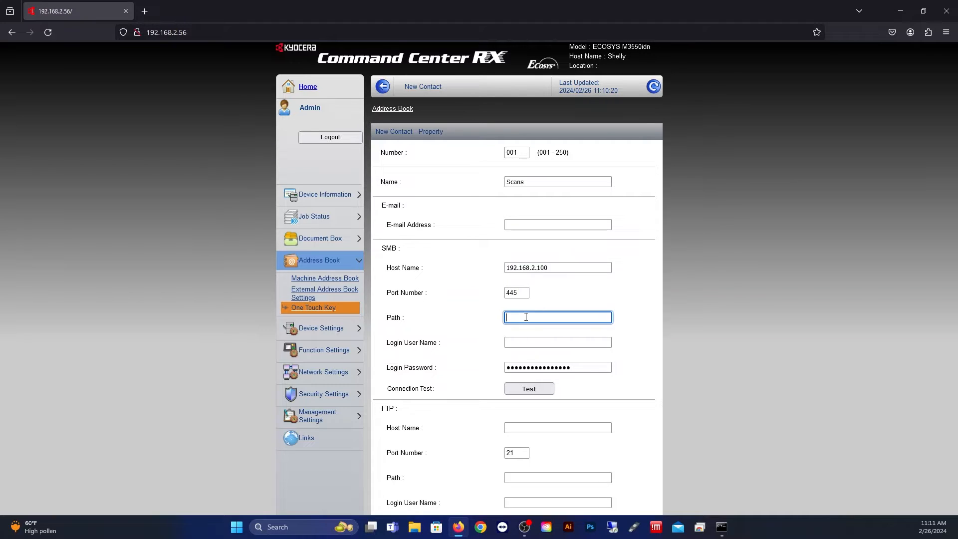
{"action": "type", "text": "scans"}
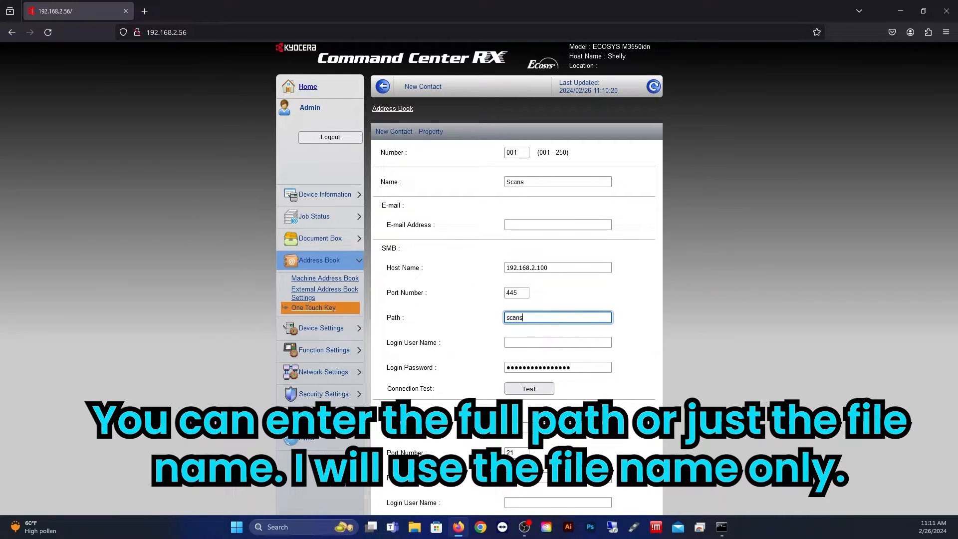
Step: Enter login user name Supertechs and the login password for the contact
{"action": "left_click", "coordinate": [557, 342]}
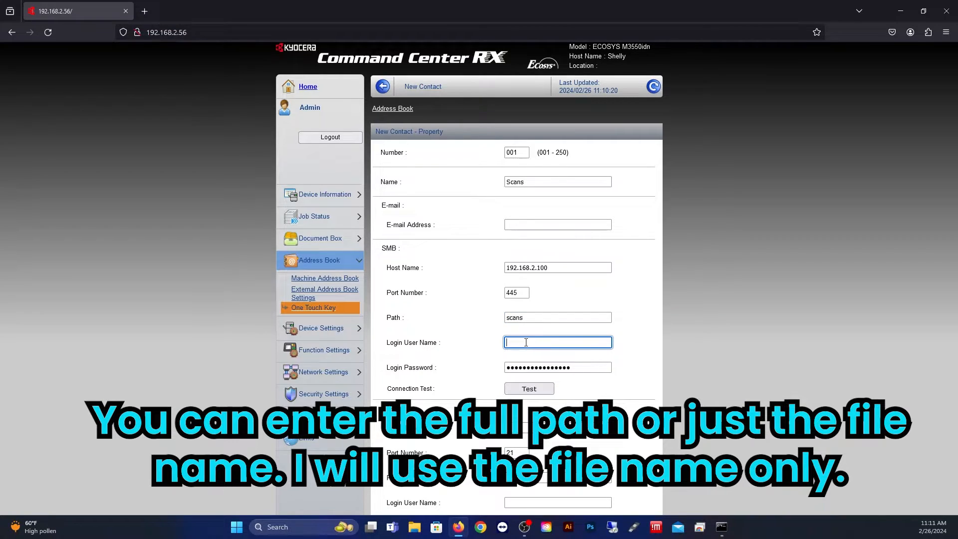
{"action": "scroll", "scroll_direction": "down", "scroll_amount": 3}
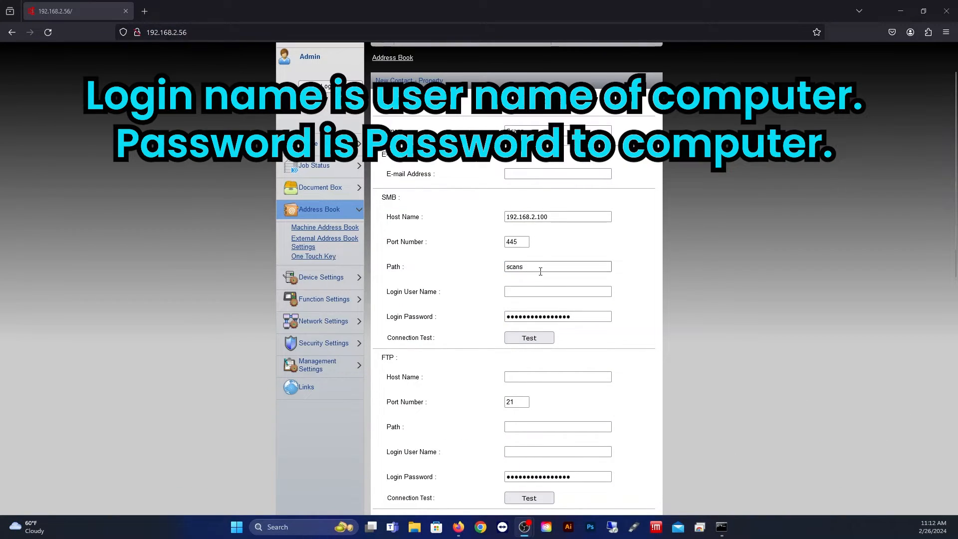
{"action": "left_click", "coordinate": [557, 291]}
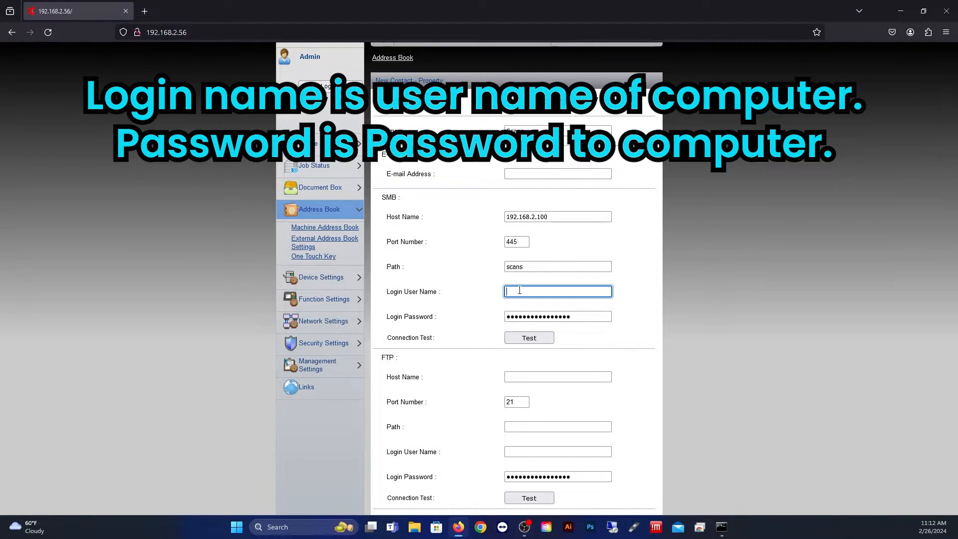
{"action": "mouse_move", "coordinate": [164, 495]}
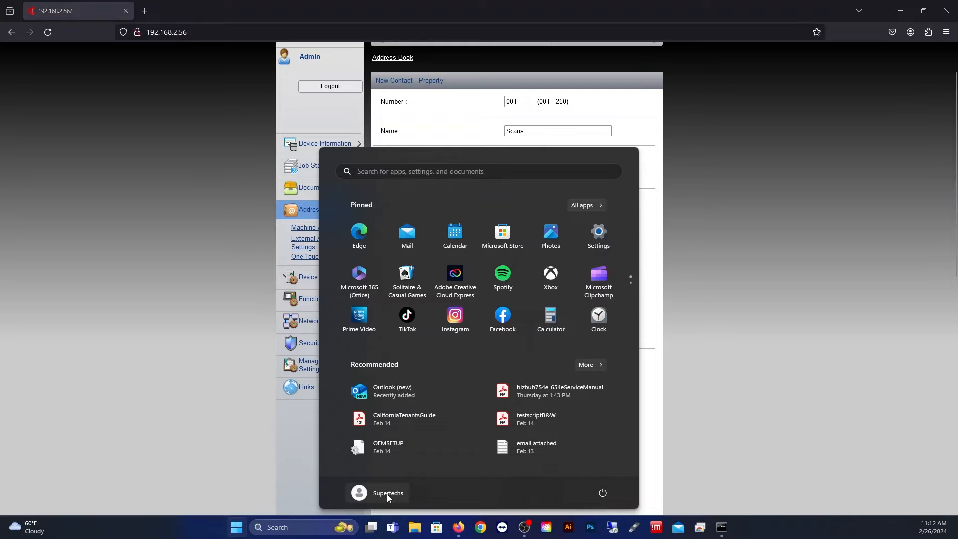
{"action": "mouse_move", "coordinate": [387, 493]}
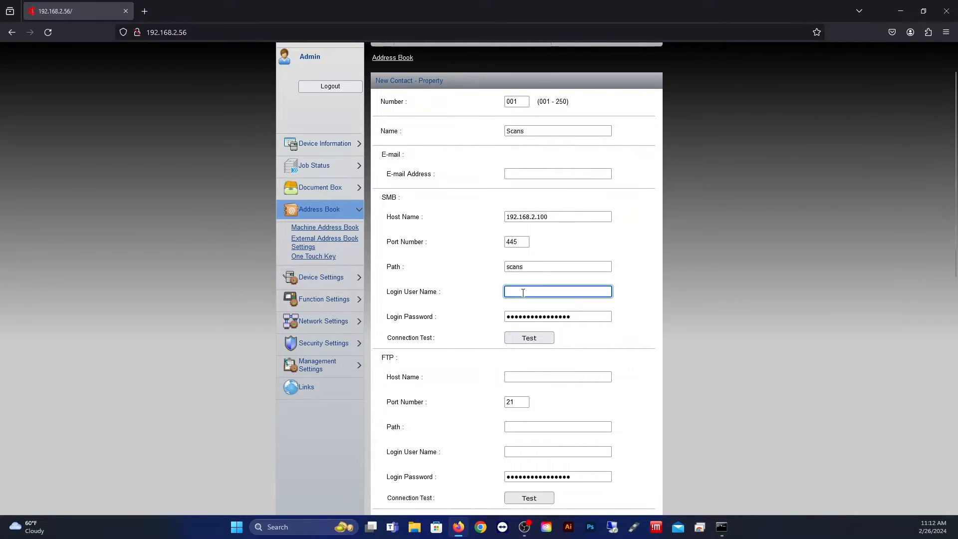
{"action": "type", "text": "Super"}
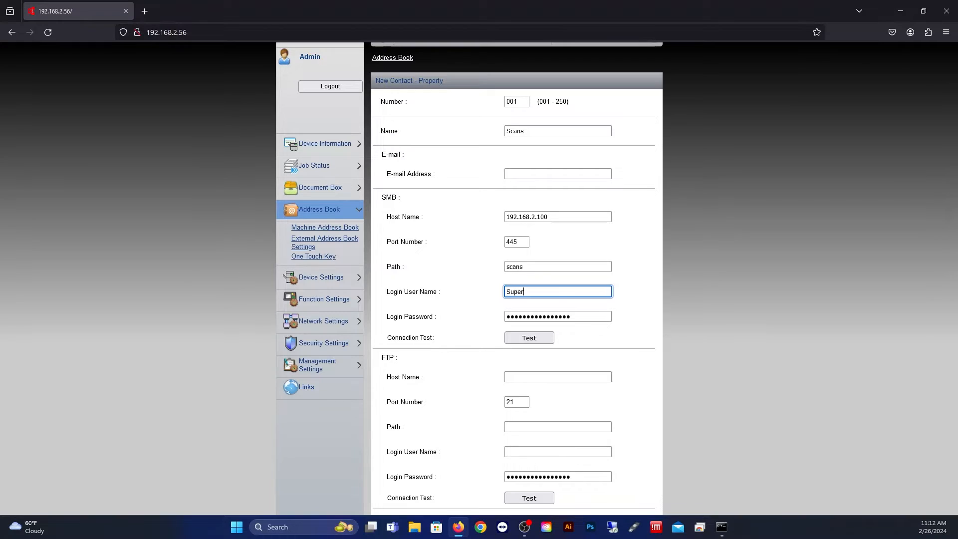
{"action": "type", "text": "techs"}
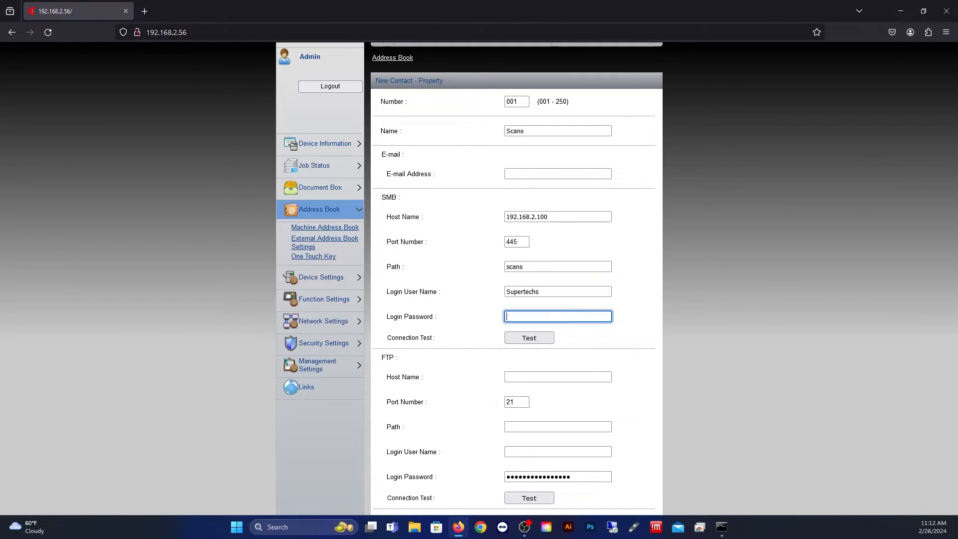
{"action": "type", "text": "•••"}
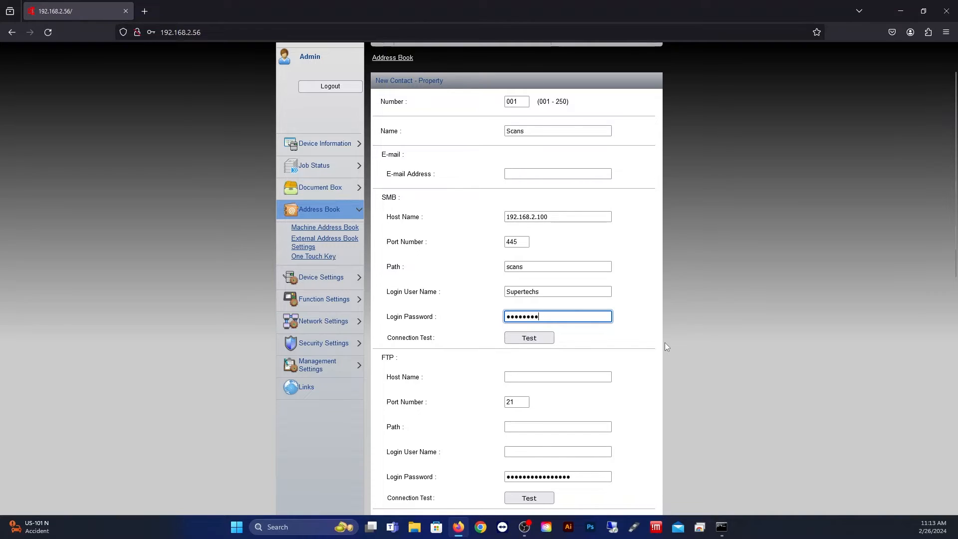
Step: Submit the Scans contact so it appears as entry 001, a Folder address
{"action": "scroll", "scroll_direction": "down", "scroll_amount": 3}
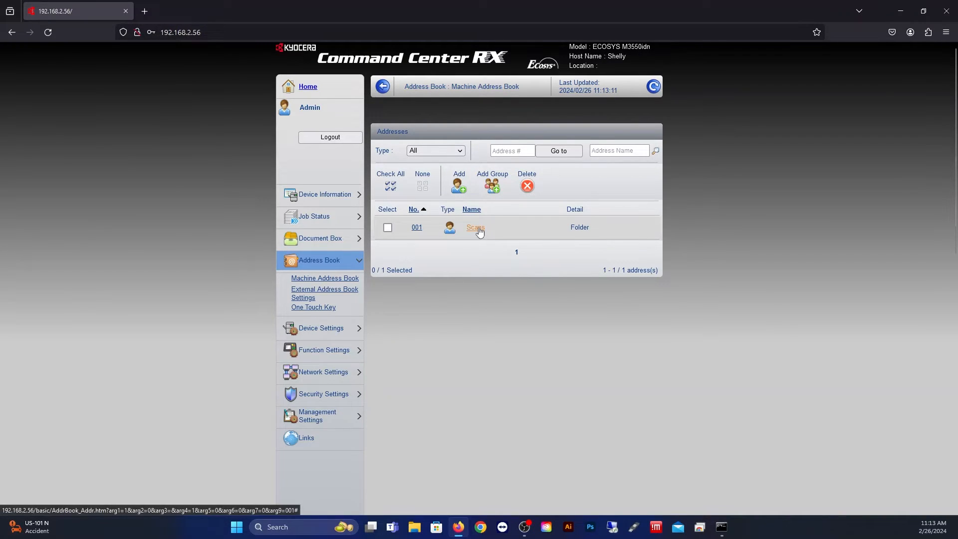
Step: Reopen the Scans entry and run the SMB connection test, which shows a waiting message
{"action": "left_click", "coordinate": [475, 227]}
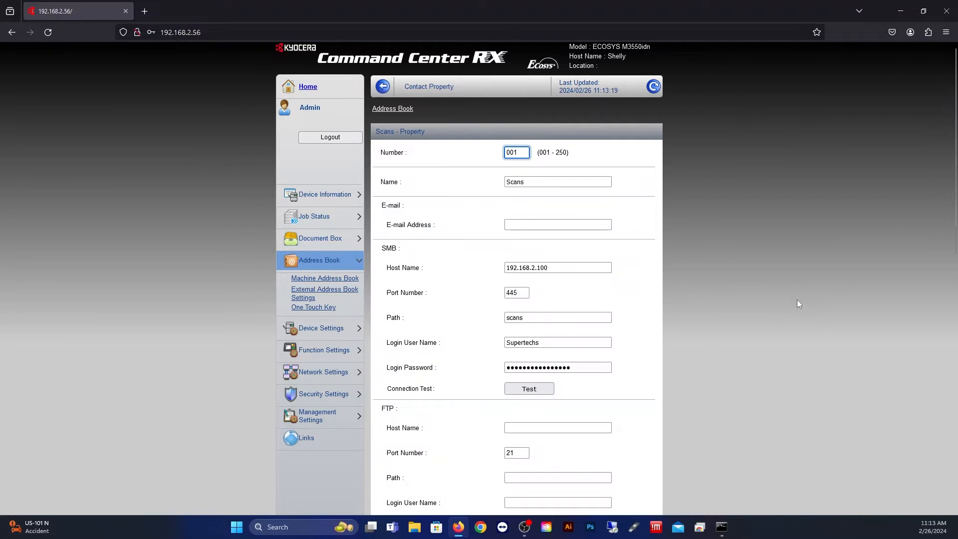
{"action": "scroll", "scroll_direction": "down", "scroll_amount": 3}
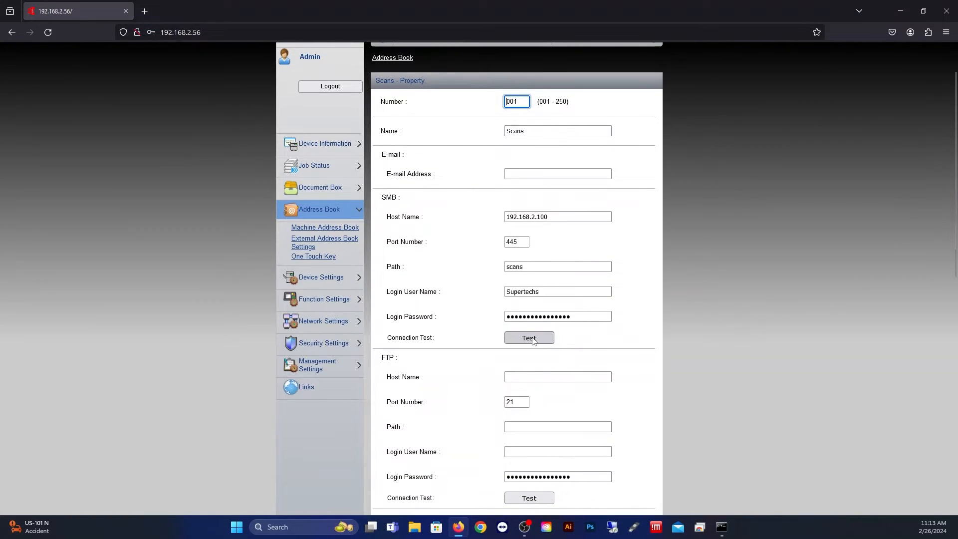
{"action": "left_click", "coordinate": [529, 339]}
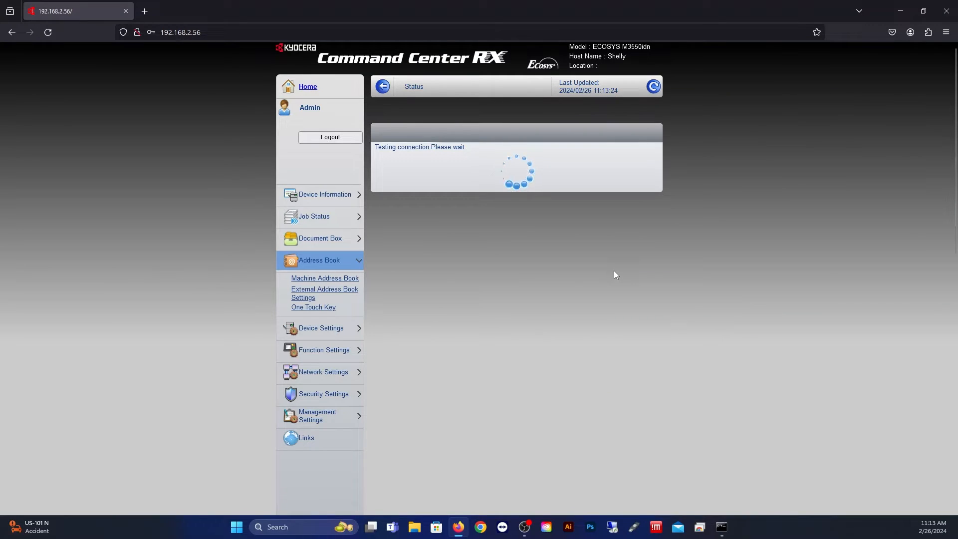